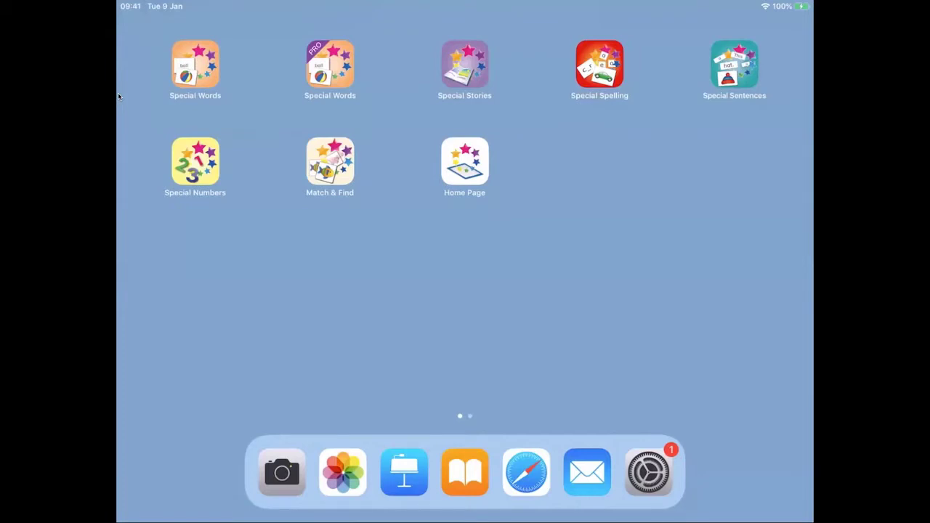
# Launch Special Words from the Home Screen into its picture-matching game.
pyautogui.click(328, 161)
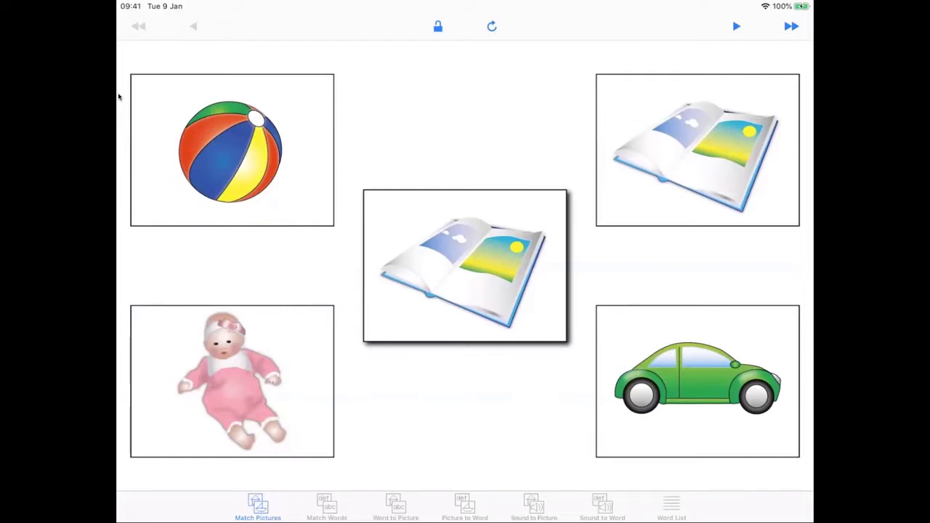
# Match the book and dolly pictures to their pairs so those cards flip to words.
pyautogui.moveTo(465, 268); pyautogui.dragTo(603, 196)
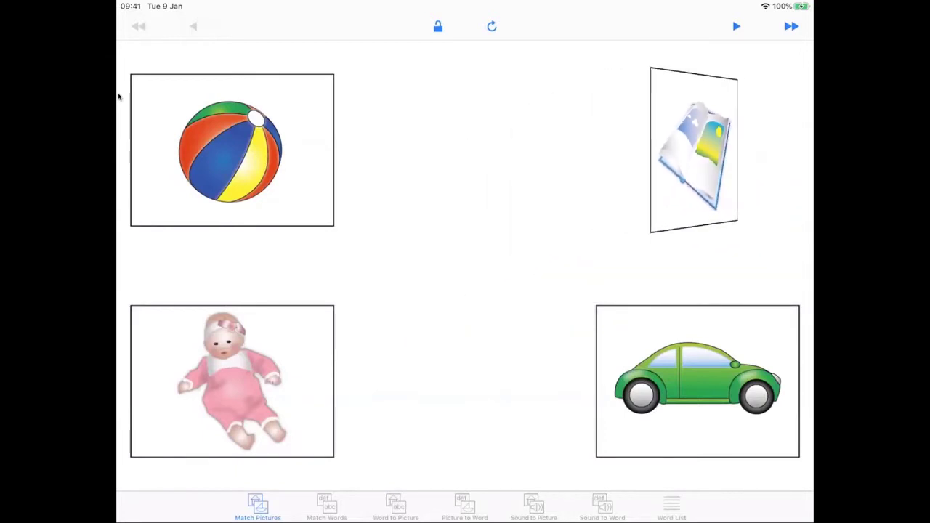
pyautogui.click(692, 150)
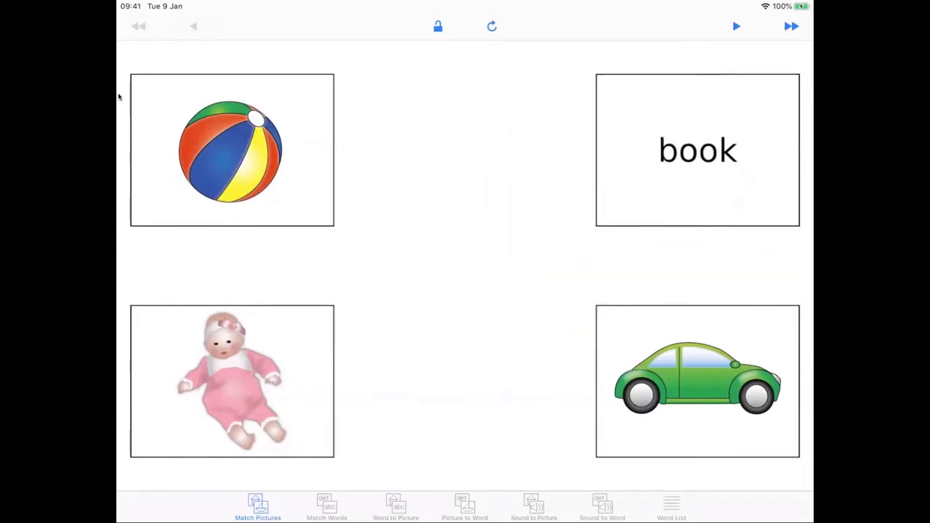
pyautogui.moveTo(232, 381); pyautogui.dragTo(466, 268)
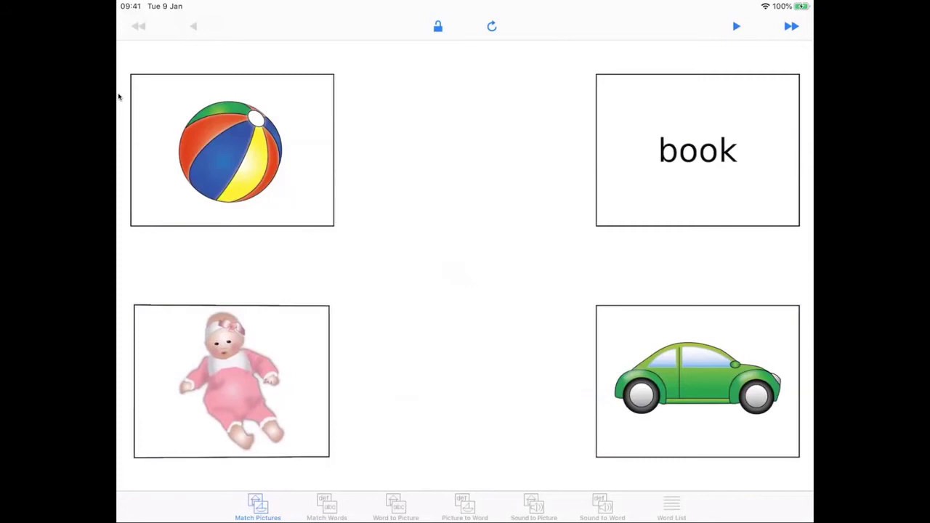
pyautogui.click(233, 381)
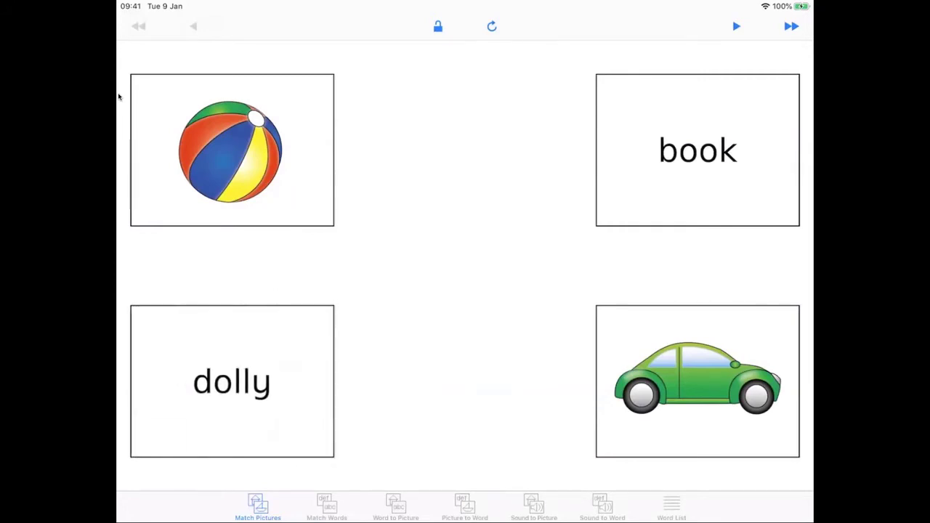
pyautogui.moveTo(697, 381); pyautogui.dragTo(465, 264)
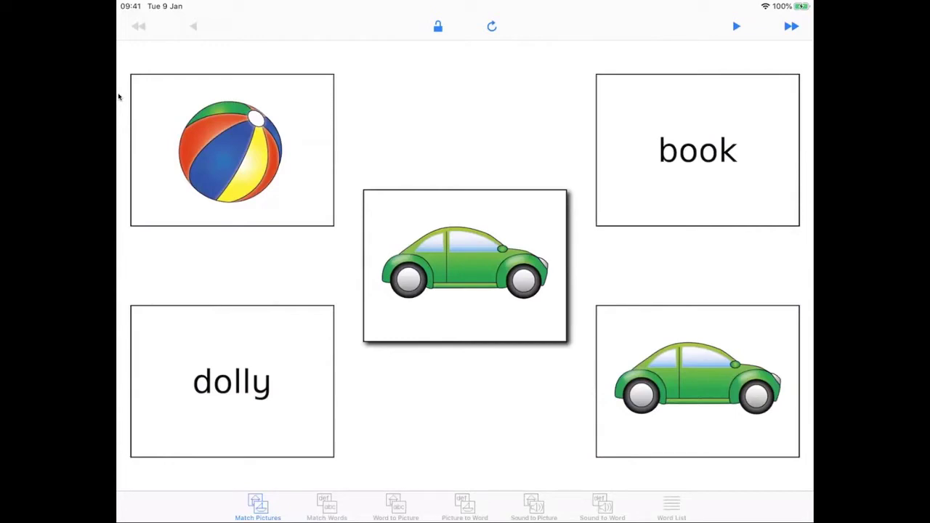
# Match the car and ball pictures to their pairs, leaving four word cards.
pyautogui.moveTo(465, 267); pyautogui.dragTo(590, 354)
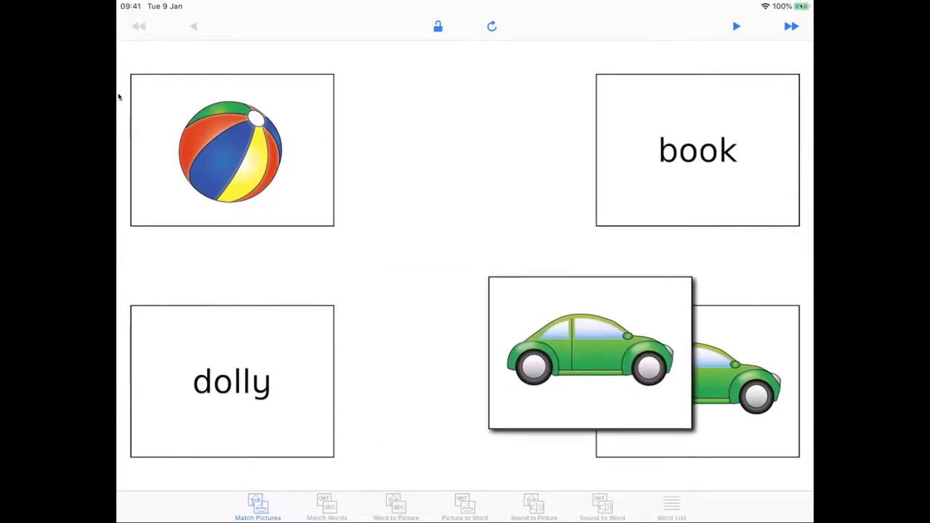
pyautogui.moveTo(590, 355); pyautogui.dragTo(695, 380)
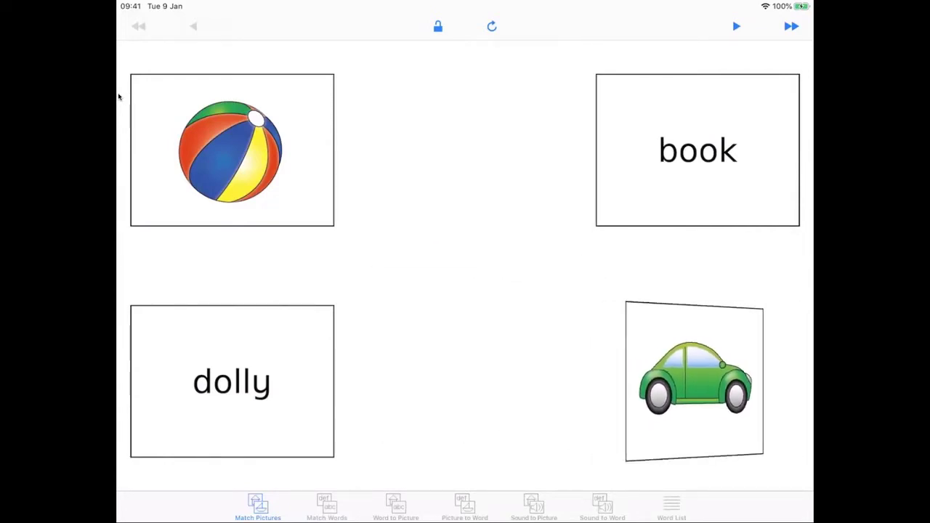
pyautogui.click(695, 381)
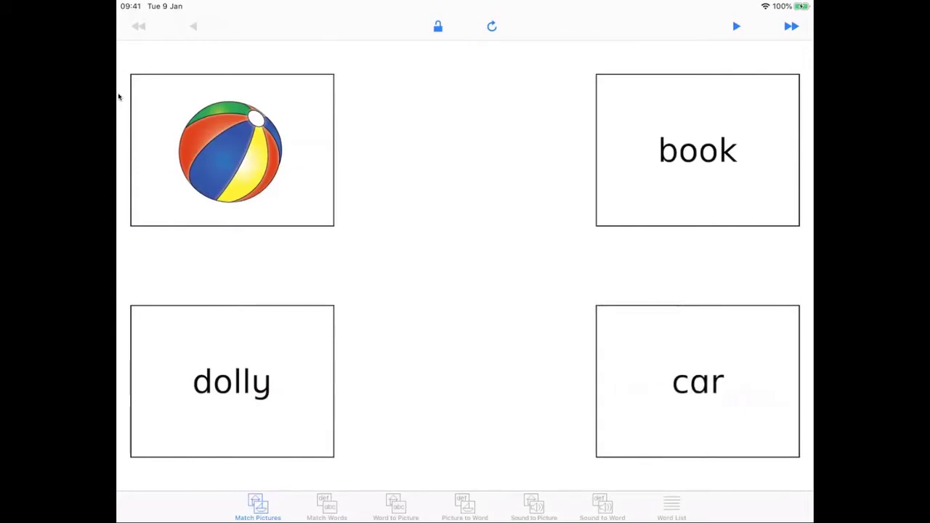
pyautogui.moveTo(232, 150); pyautogui.dragTo(466, 268)
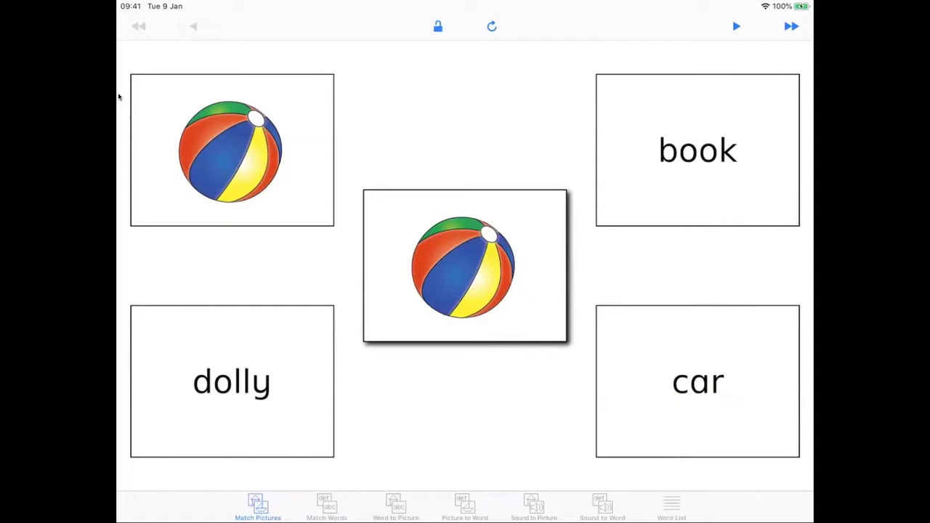
pyautogui.moveTo(465, 268); pyautogui.dragTo(303, 386)
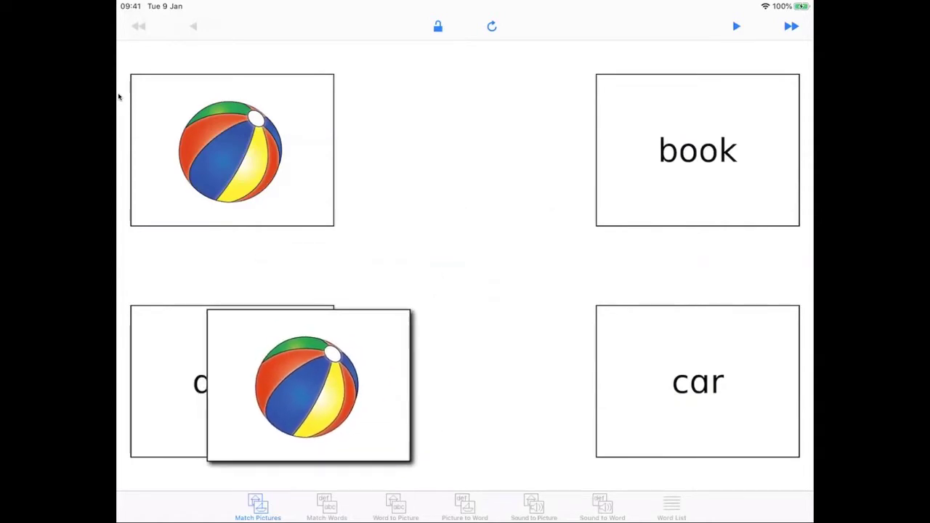
pyautogui.moveTo(308, 385); pyautogui.dragTo(349, 182)
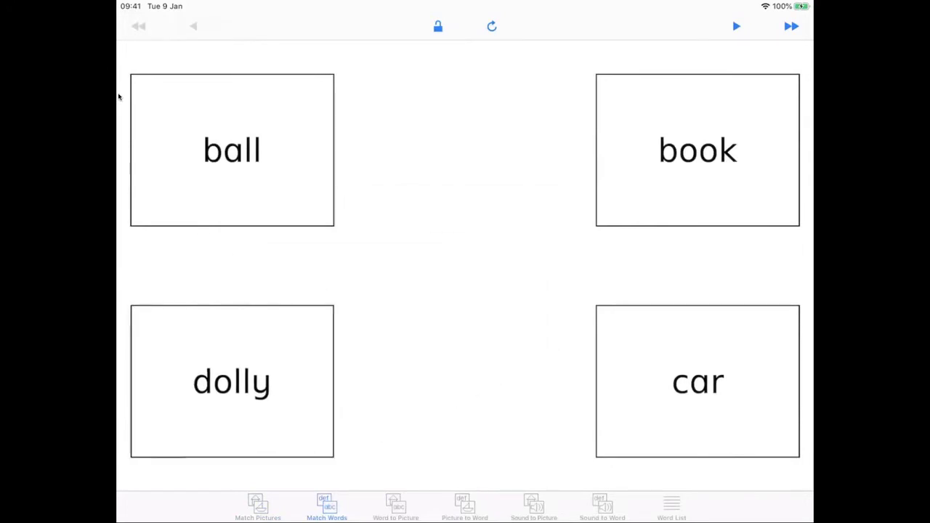
# Match the word 'book' to its pair in Match Words, then move to Word to Picture.
pyautogui.click(233, 380)
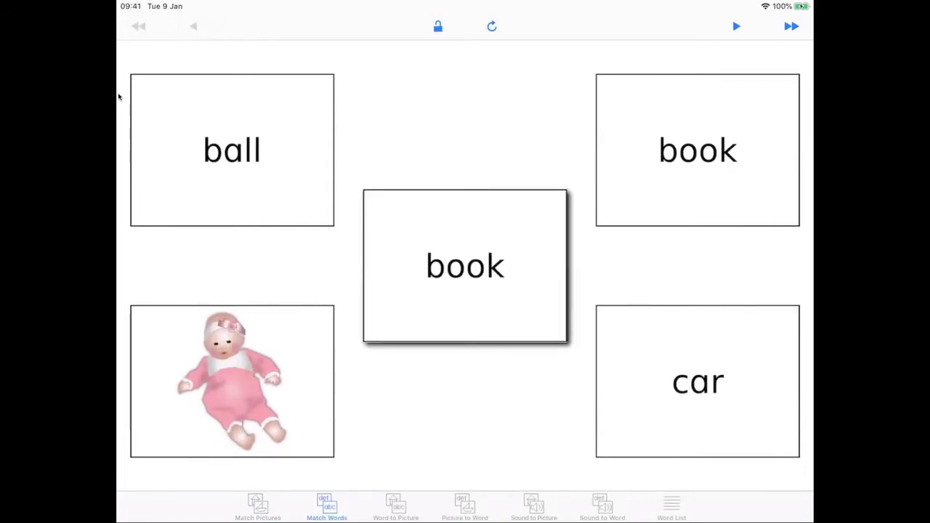
pyautogui.moveTo(465, 266); pyautogui.dragTo(698, 150)
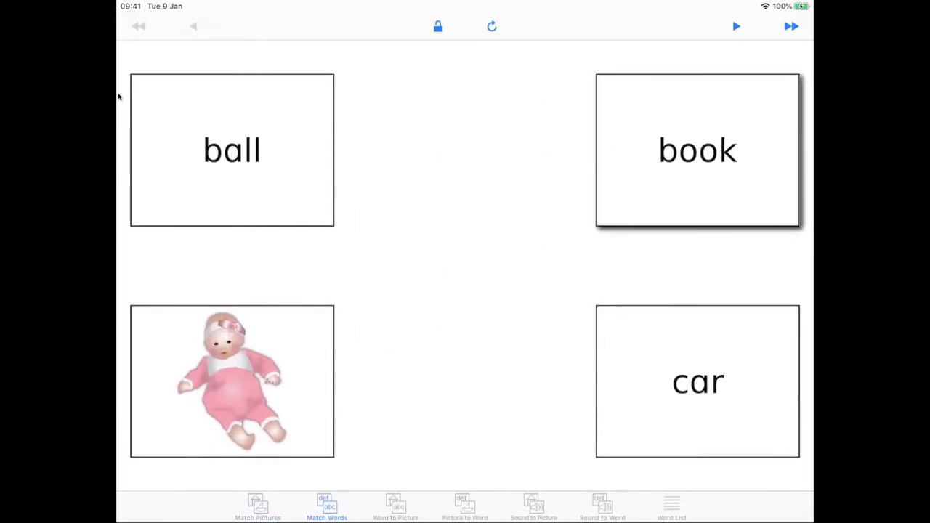
pyautogui.click(697, 150)
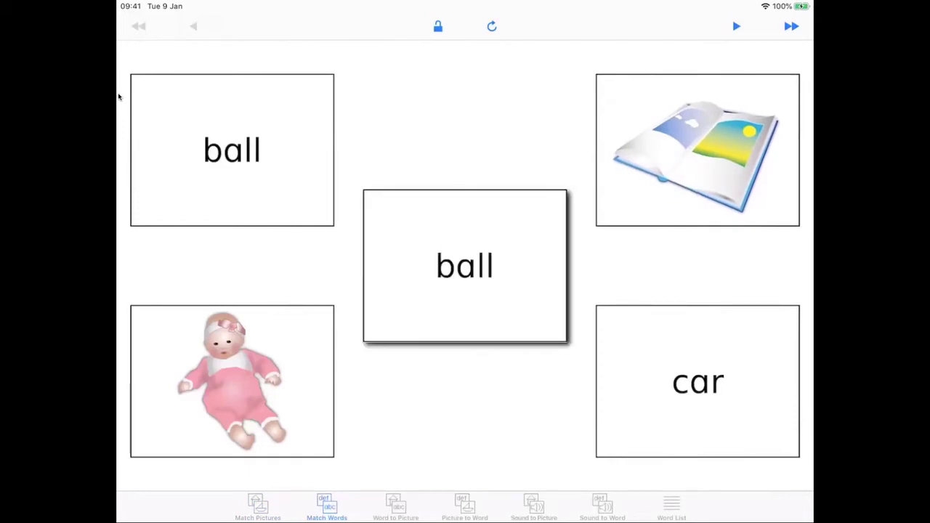
pyautogui.click(396, 506)
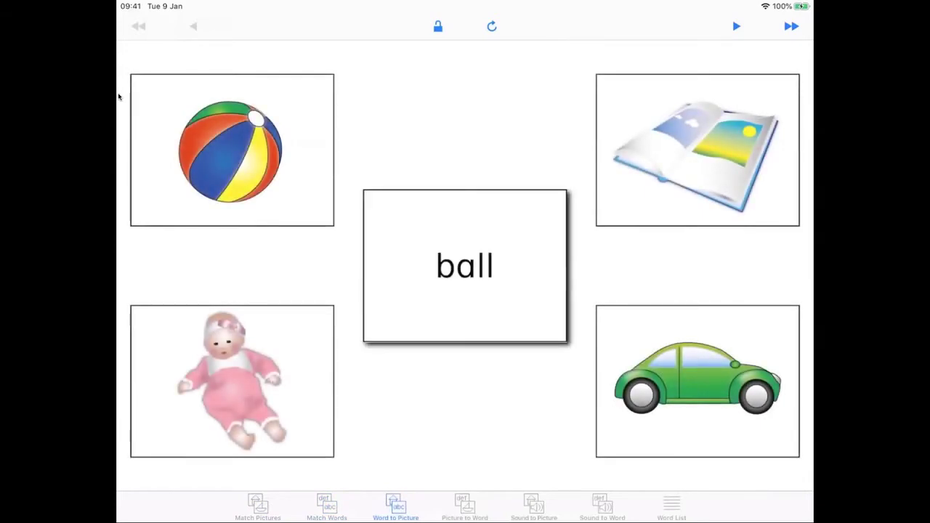
# Match 'ball' and 'book' to their pictures, then move to Picture to Word.
pyautogui.moveTo(465, 266); pyautogui.dragTo(268, 169)
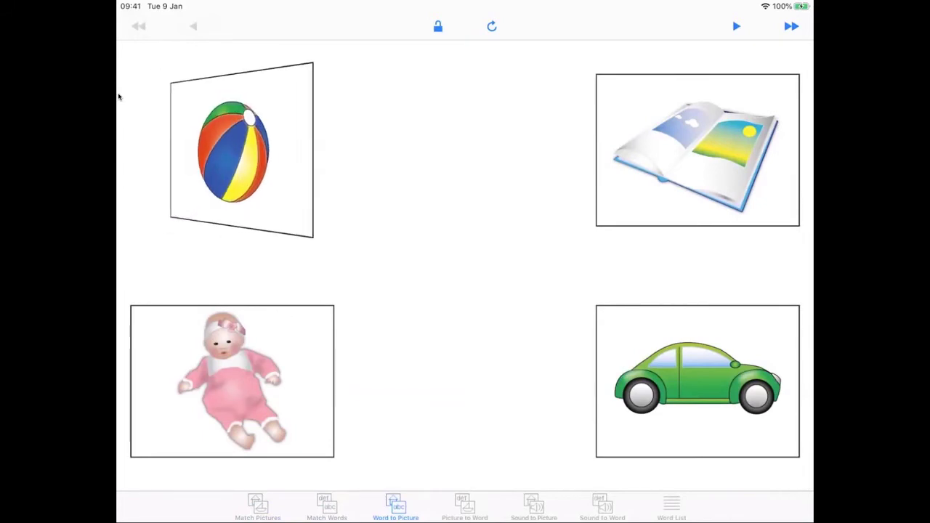
pyautogui.click(241, 150)
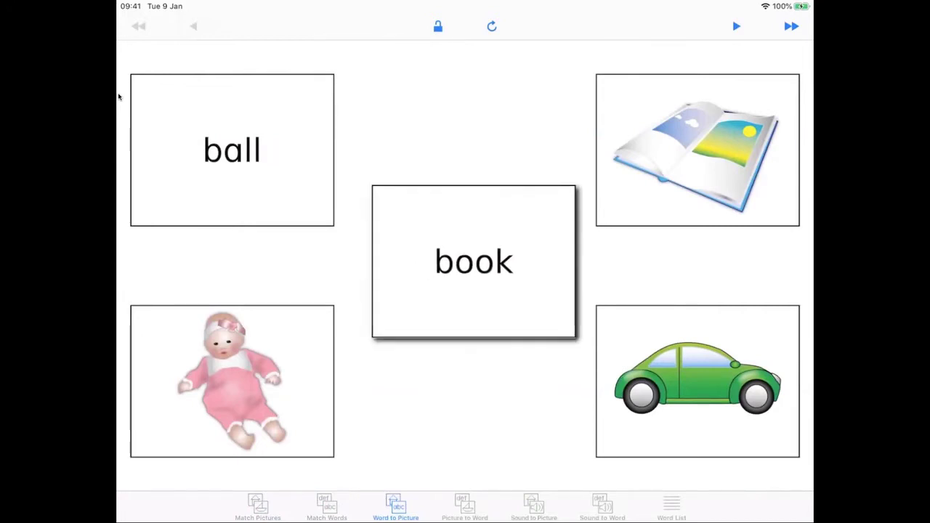
pyautogui.moveTo(474, 262); pyautogui.dragTo(696, 150)
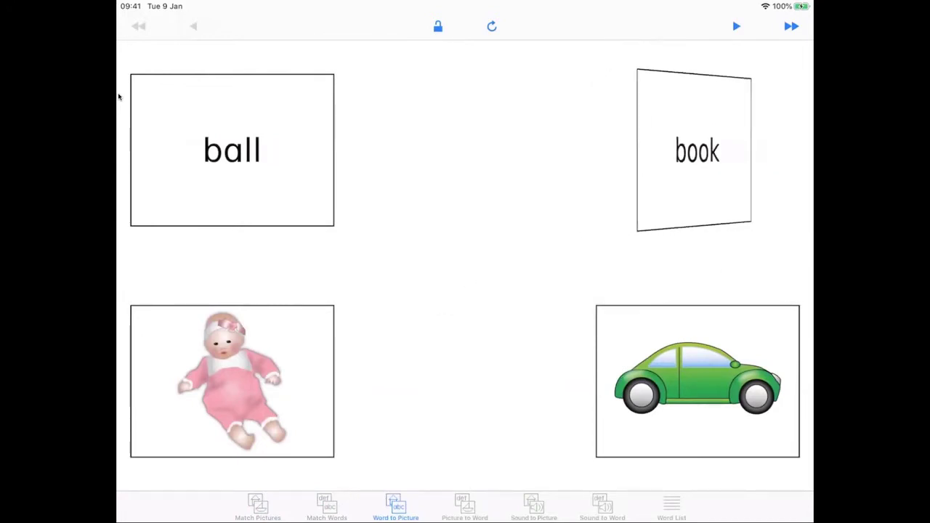
pyautogui.click(695, 149)
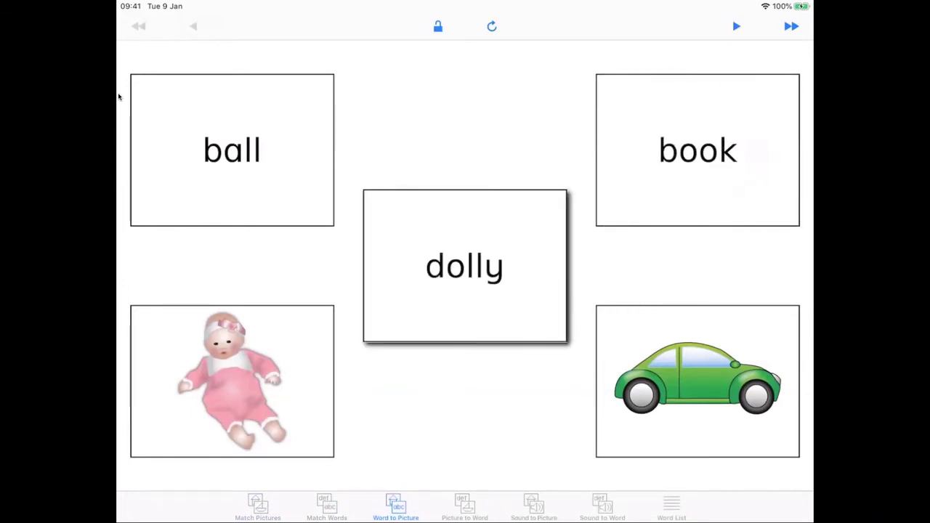
pyautogui.click(465, 506)
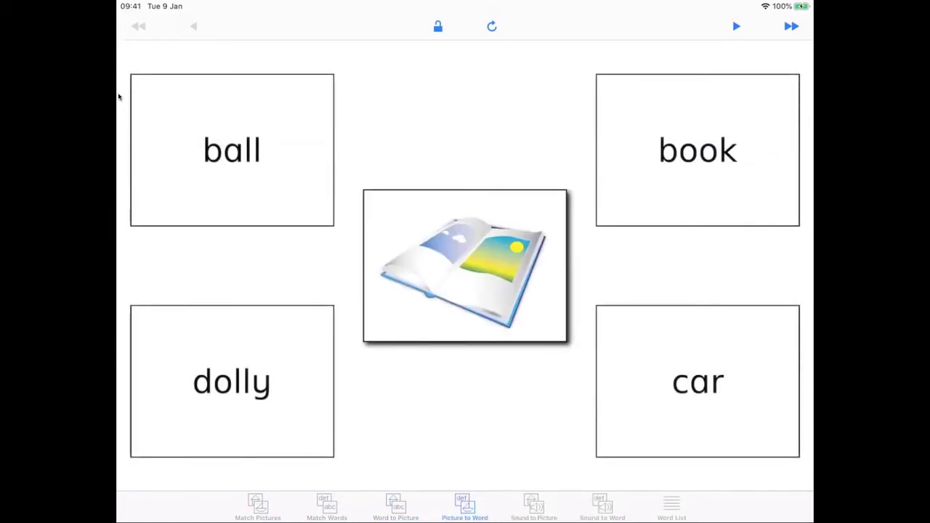
# Match the book picture to the word 'book', then show the full word list.
pyautogui.moveTo(465, 268); pyautogui.dragTo(697, 150)
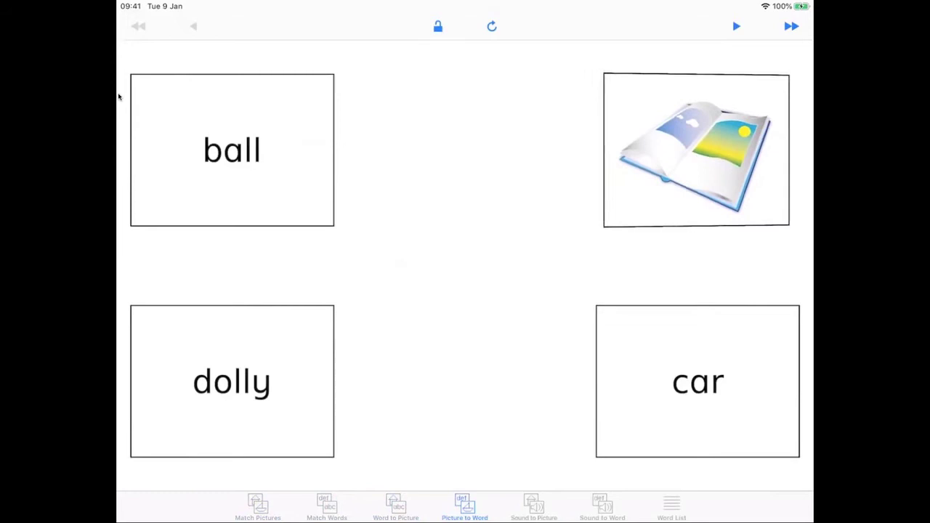
pyautogui.click(695, 148)
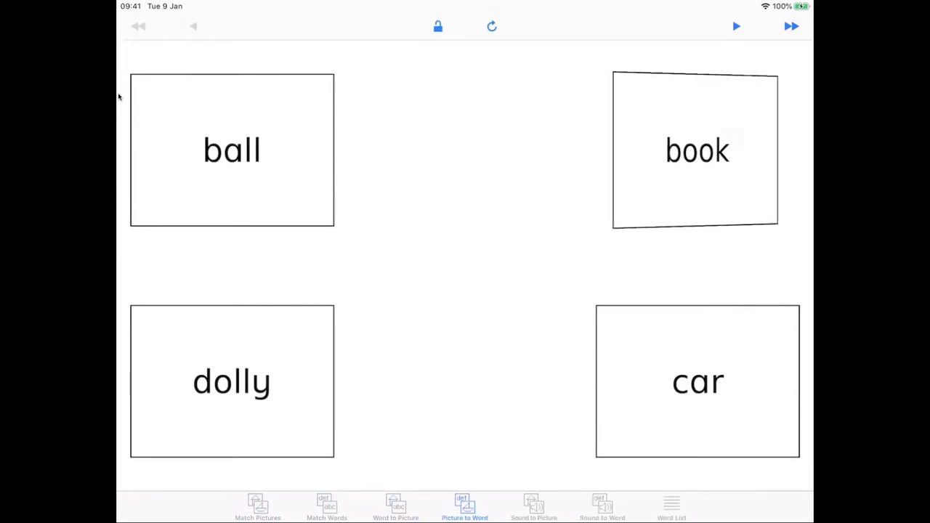
pyautogui.click(695, 150)
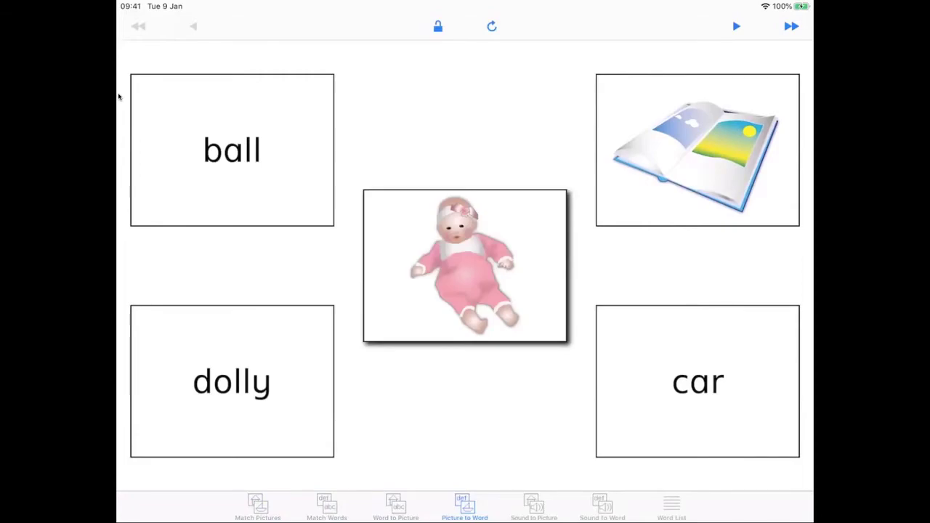
pyautogui.click(672, 505)
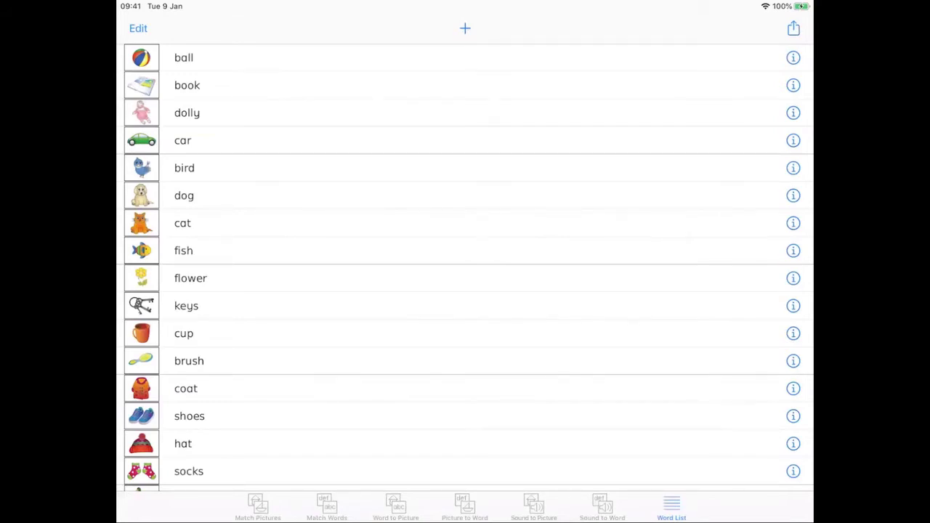
# Add a new word 'Dad' and choose its picture from All Photos.
pyautogui.click(465, 27)
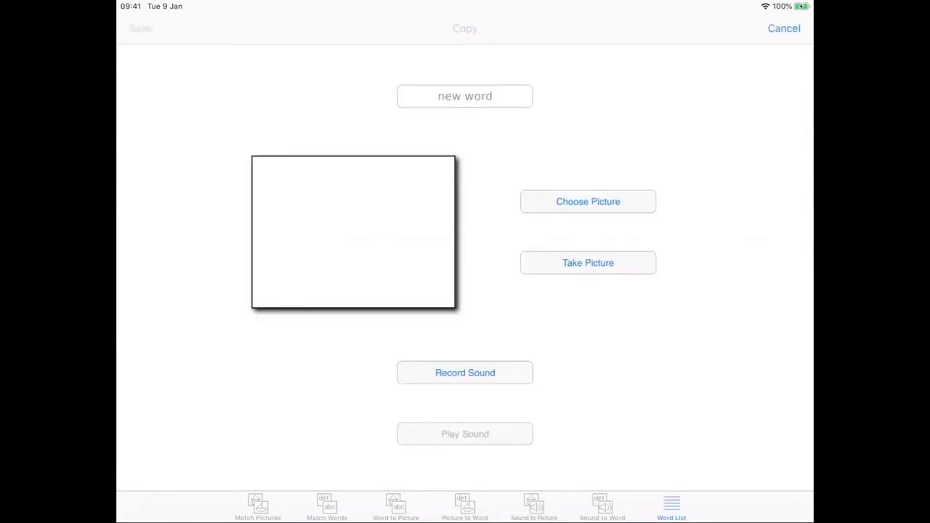
pyautogui.click(465, 96)
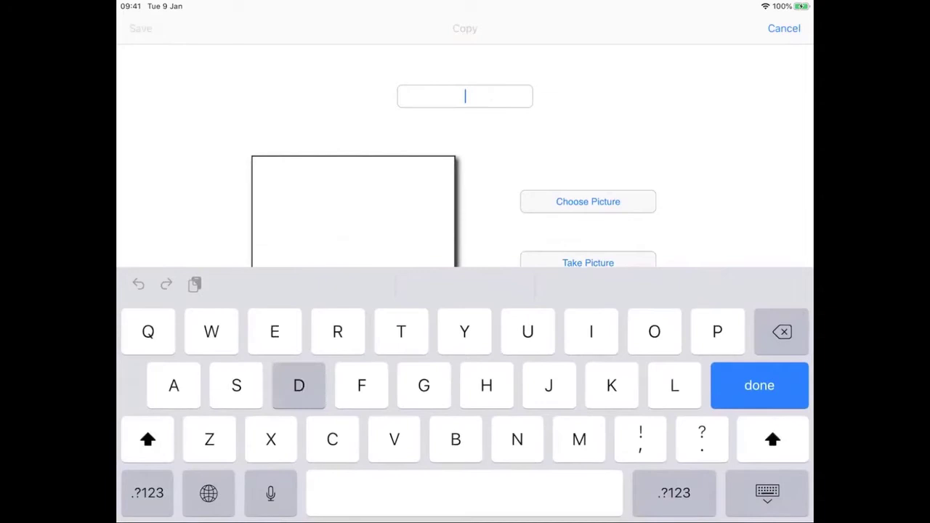
pyautogui.click(758, 385)
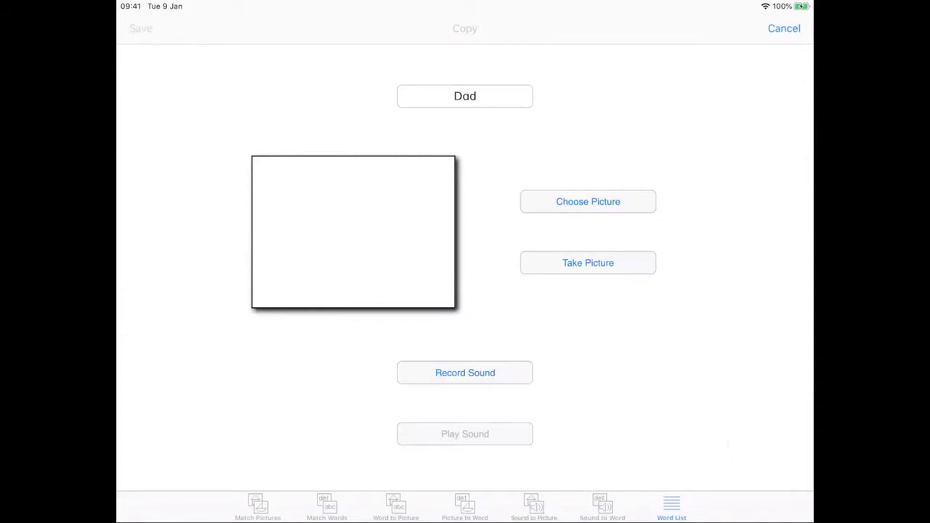
pyautogui.click(588, 201)
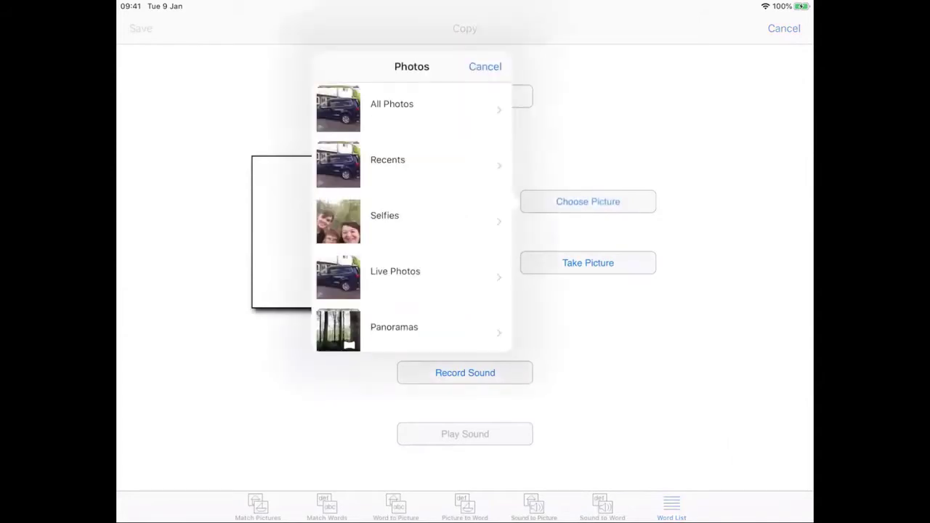
pyautogui.click(392, 103)
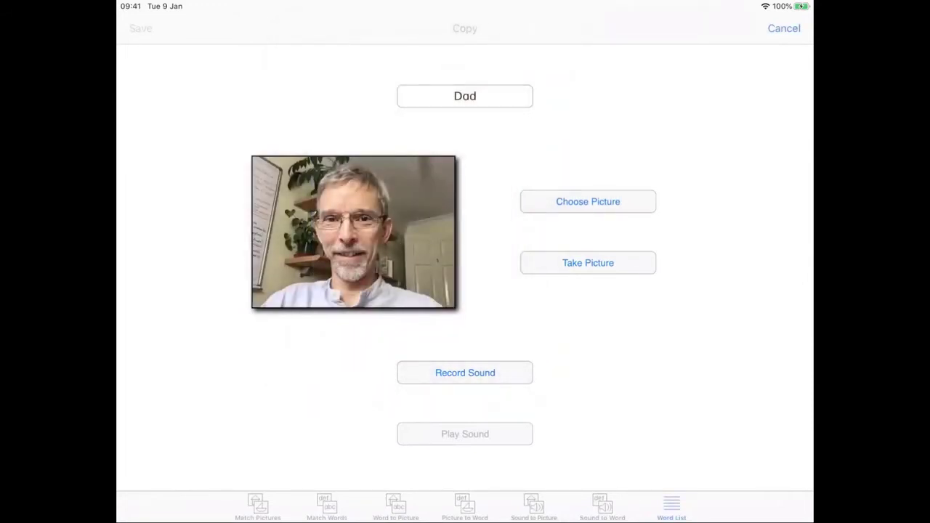
# Record a spoken sound for 'Dad' and save it to the word list.
pyautogui.click(465, 373)
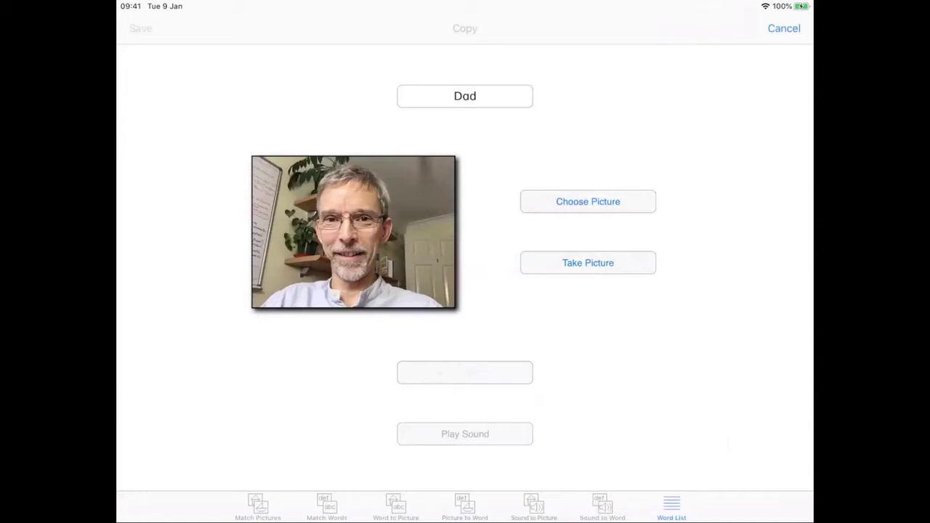
pyautogui.click(465, 372)
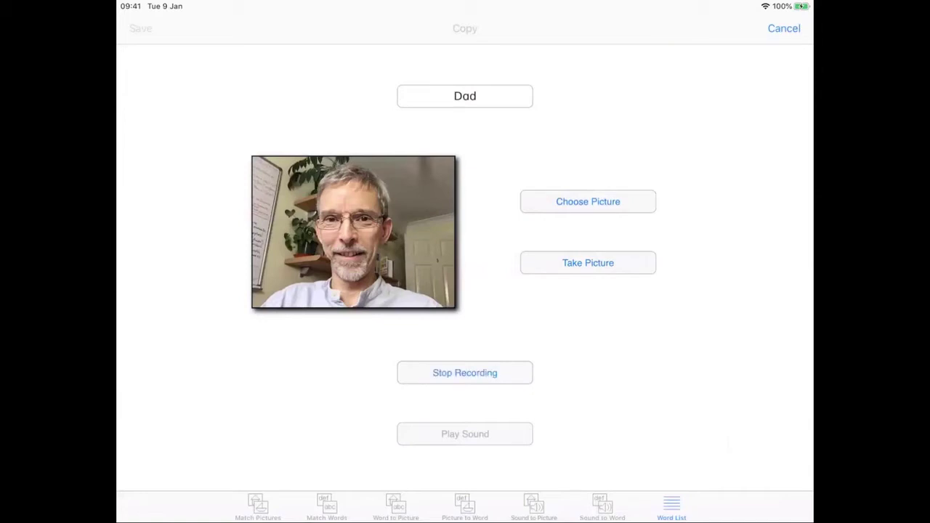
pyautogui.click(465, 372)
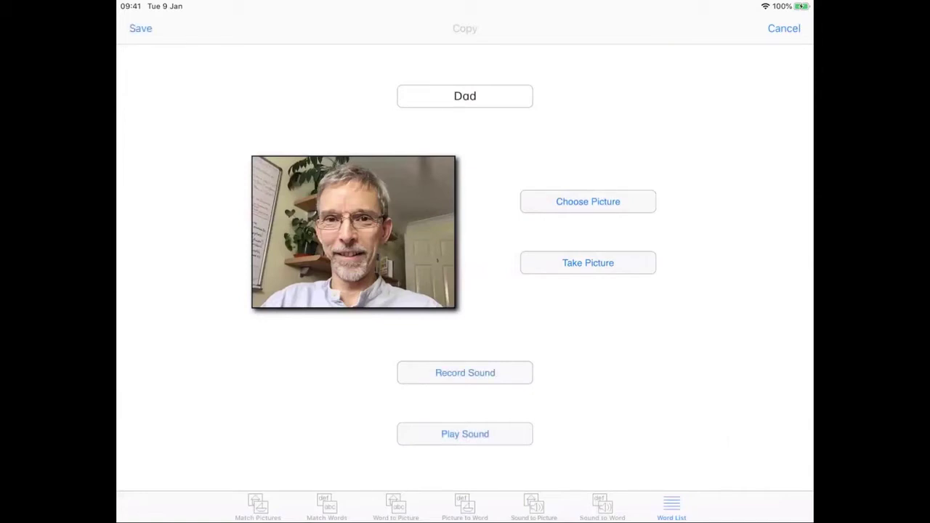
pyautogui.click(139, 29)
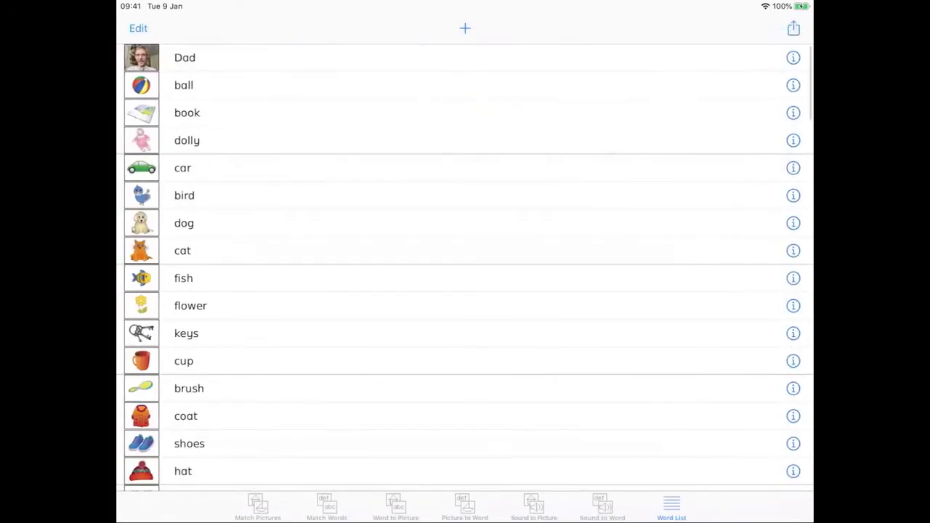
# Try Match Pictures with Dad's photo and the car photo, returning to the word list.
pyautogui.click(257, 506)
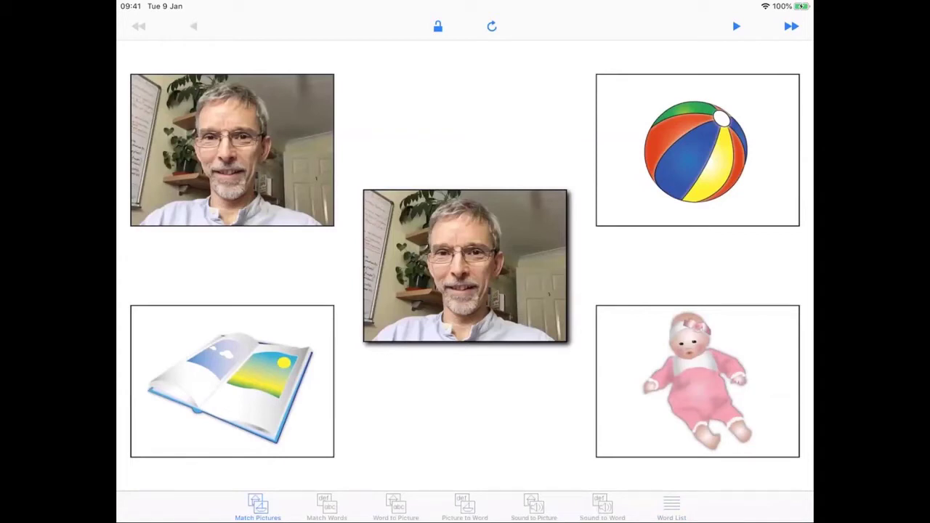
pyautogui.click(671, 506)
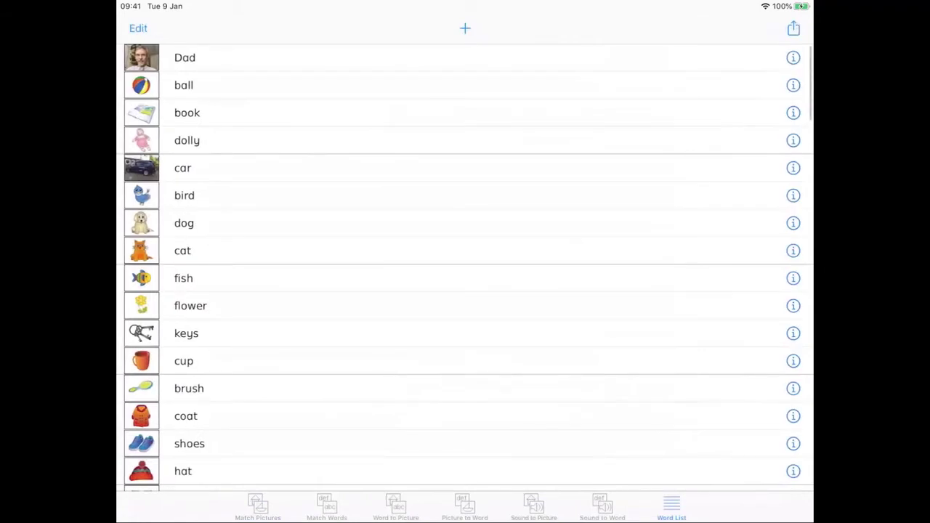
pyautogui.click(258, 506)
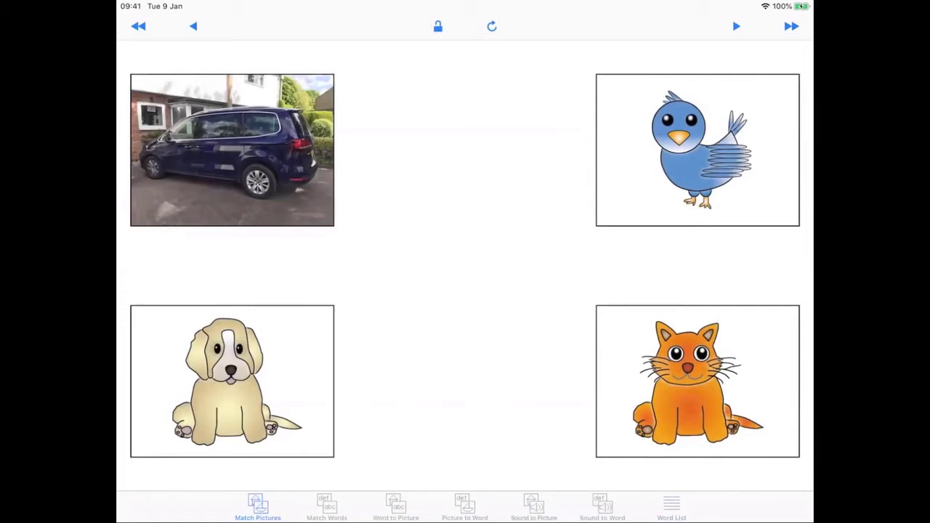
pyautogui.click(672, 506)
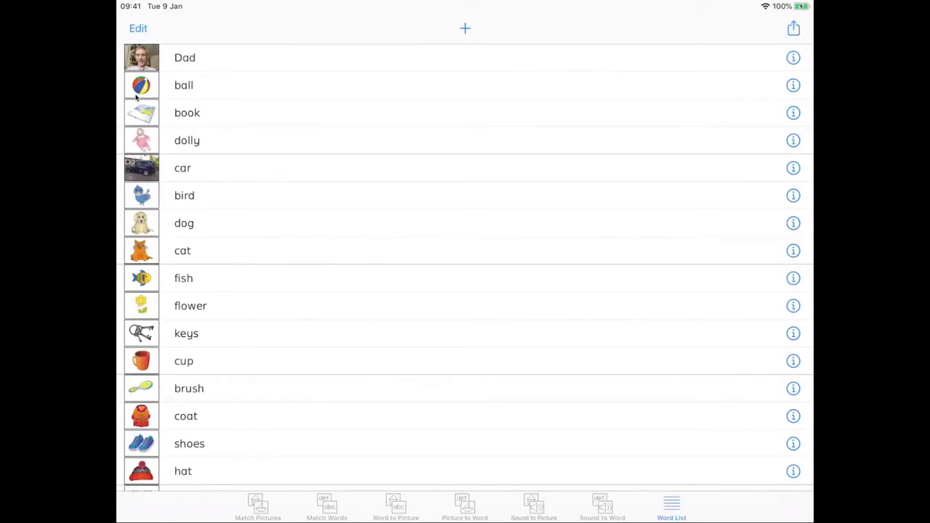
# Set Shuffle Cards to Page in the Special Words settings.
pyautogui.click(794, 28)
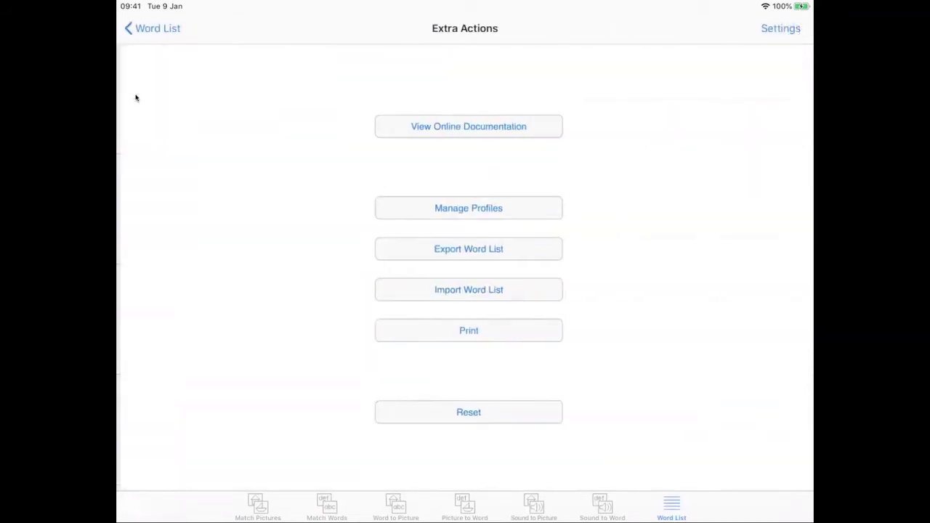
pyautogui.click(779, 27)
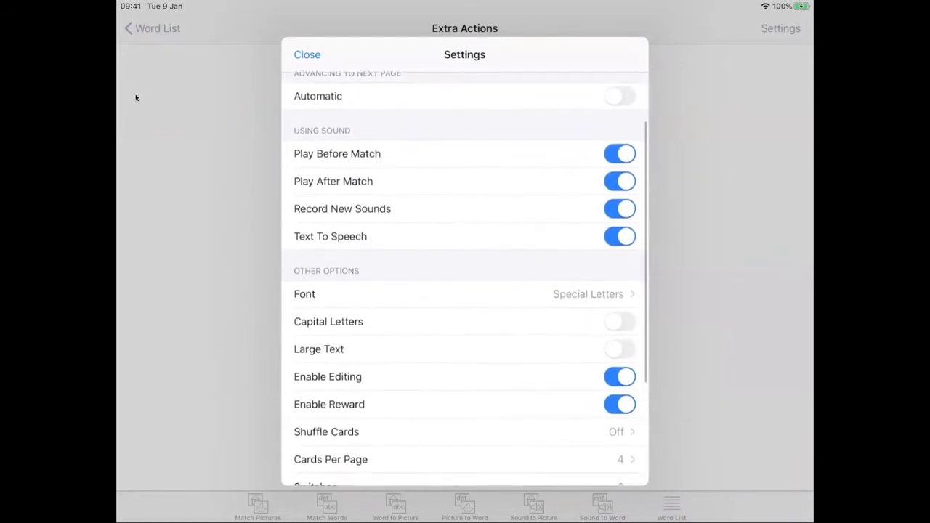
pyautogui.scroll(3)
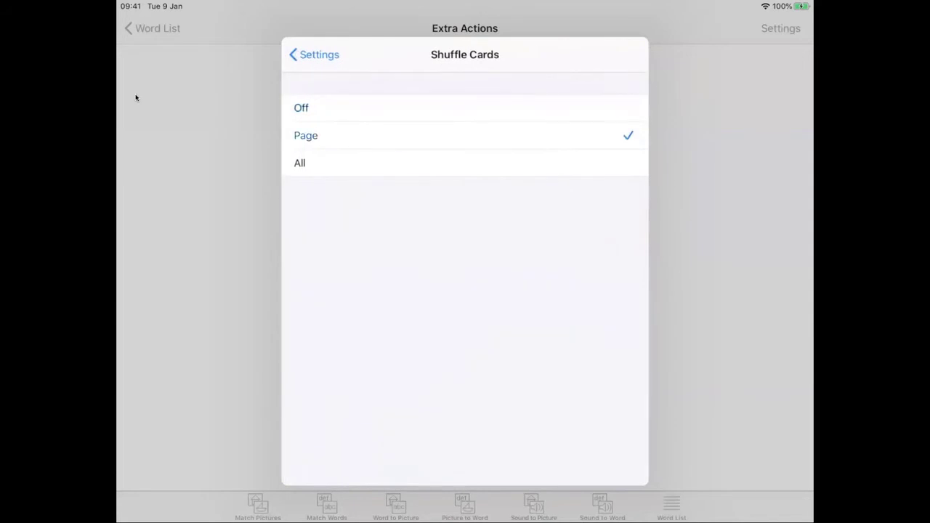
# Leave the shuffle options and settings to reach the Special Stories library.
pyautogui.click(314, 56)
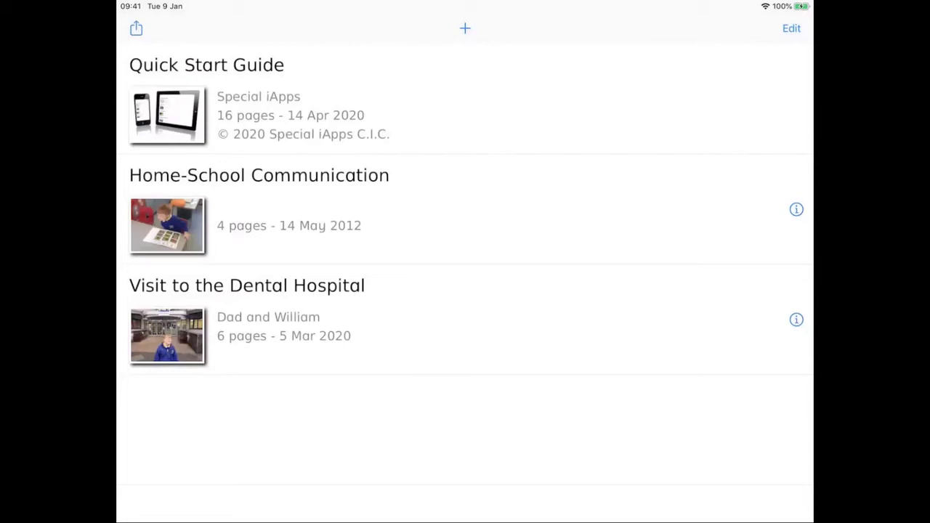
# Start a new story and caption its first page 'We went for a walk.'.
pyautogui.click(465, 27)
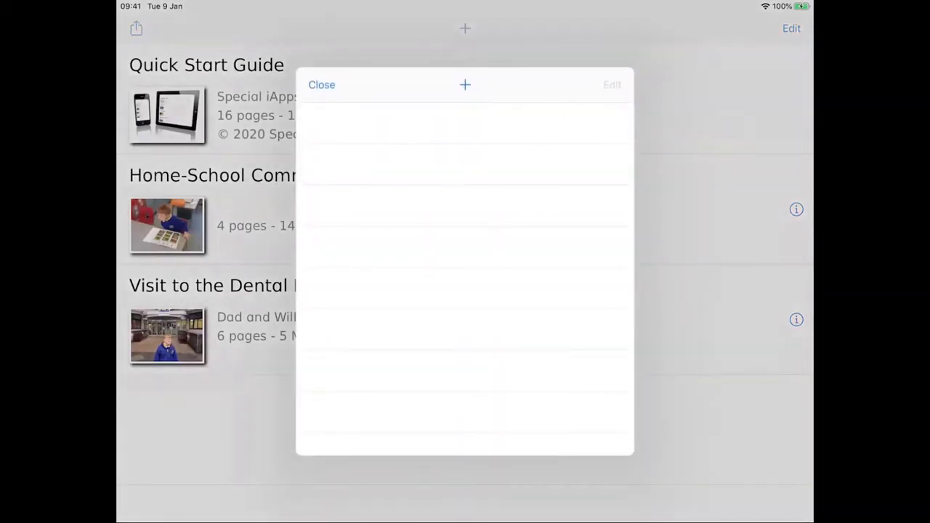
pyautogui.click(466, 85)
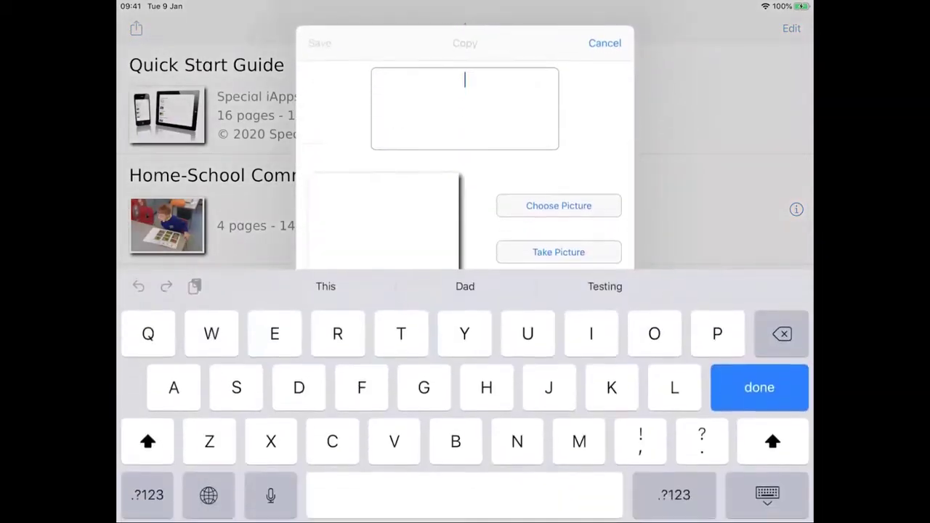
pyautogui.write('We')
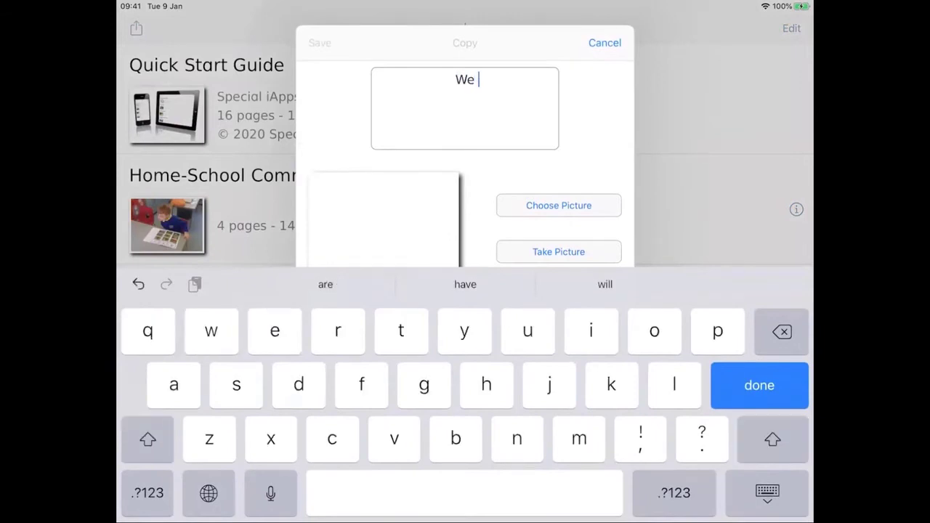
pyautogui.write('went for a walk')
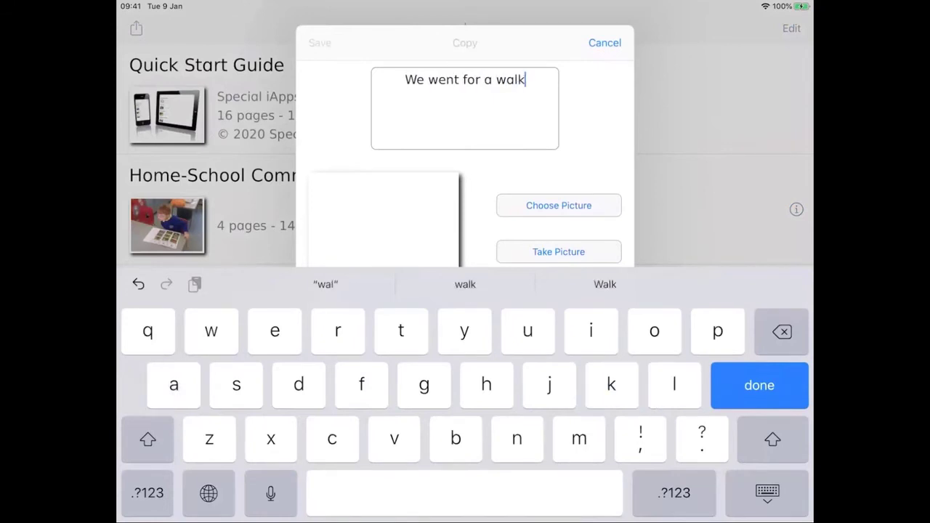
pyautogui.write('.')
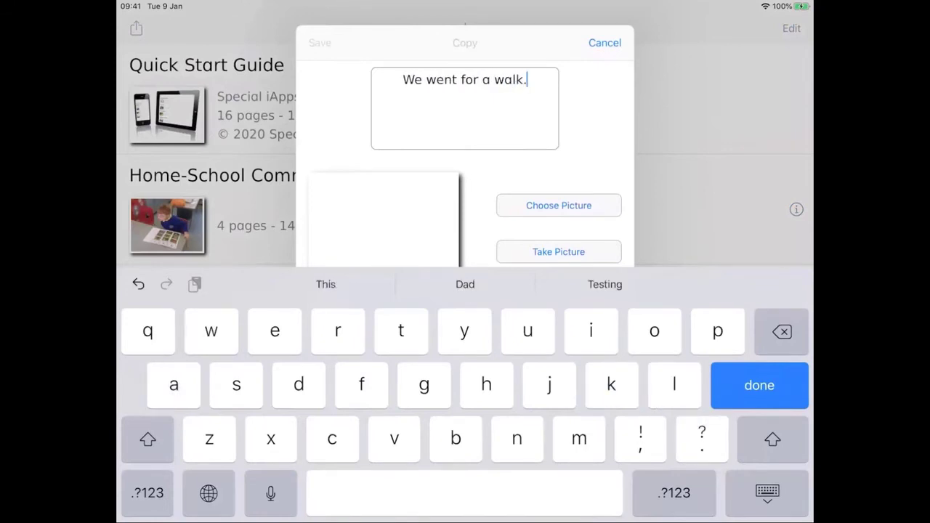
# Give the title page the woodland photo of two people and a recorded sound, then save it.
pyautogui.click(558, 205)
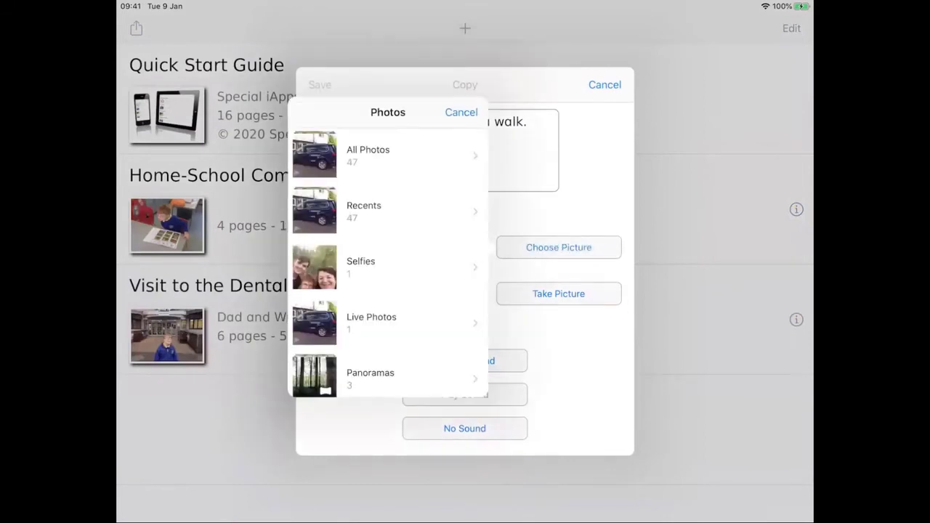
pyautogui.click(368, 154)
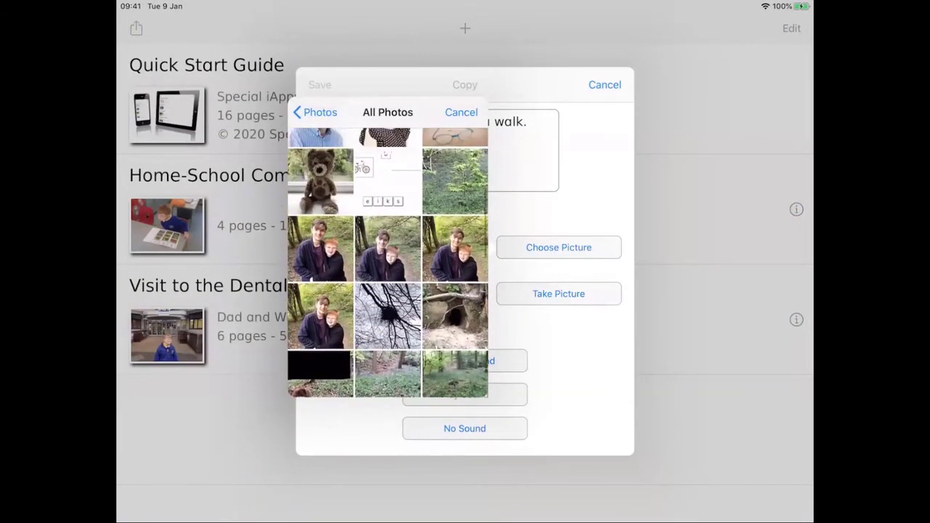
pyautogui.click(320, 250)
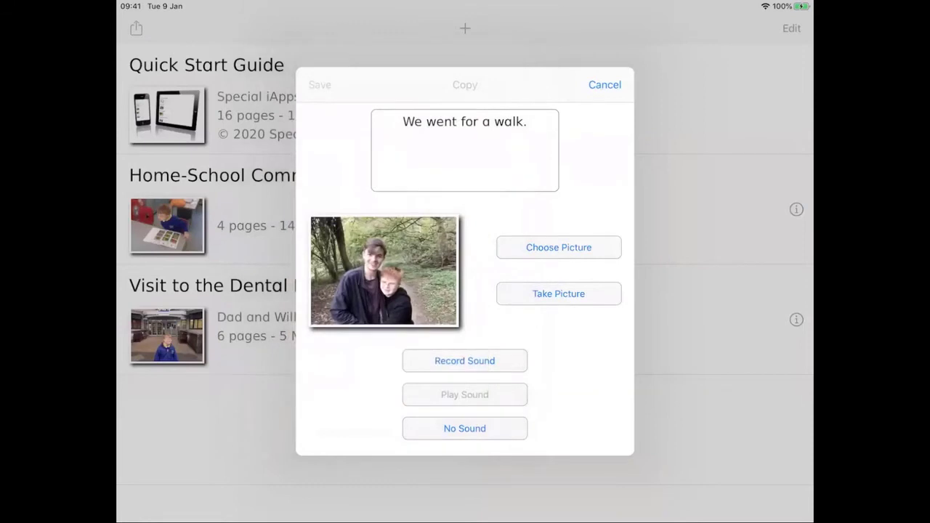
pyautogui.click(465, 361)
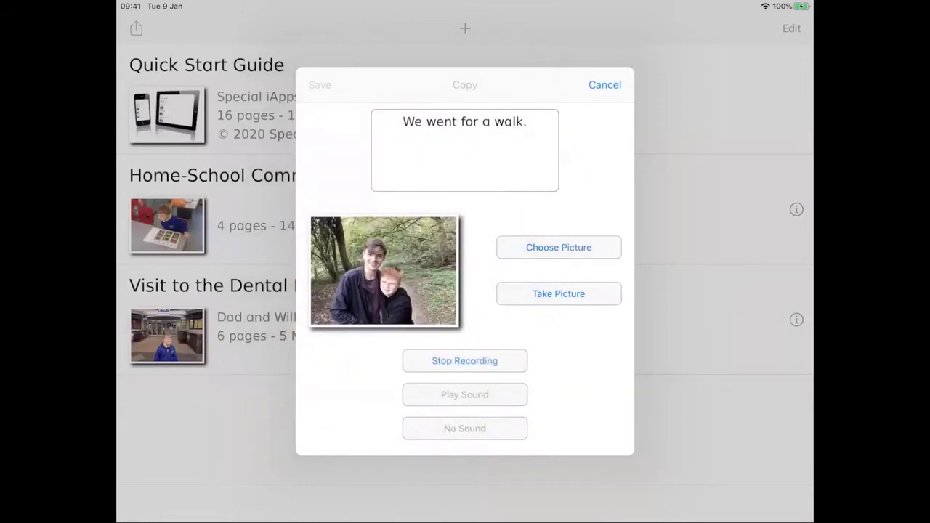
pyautogui.click(465, 361)
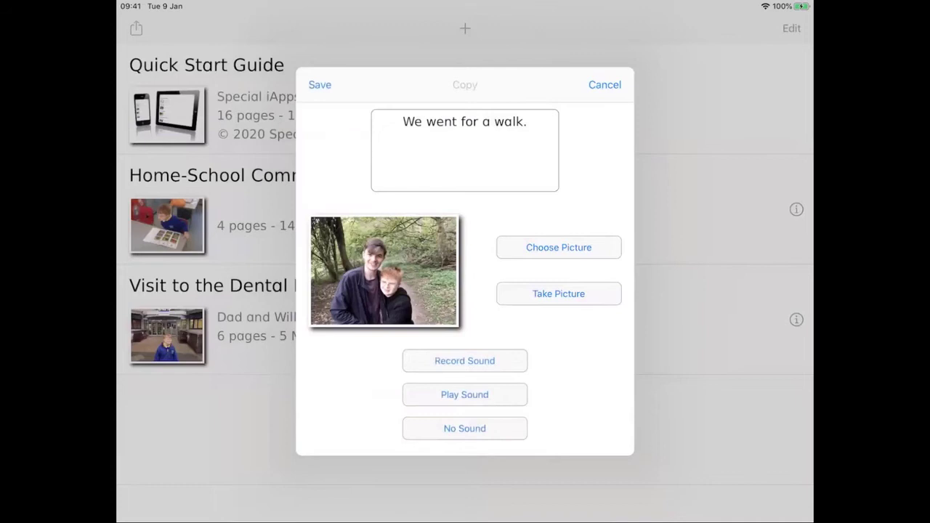
pyautogui.click(320, 84)
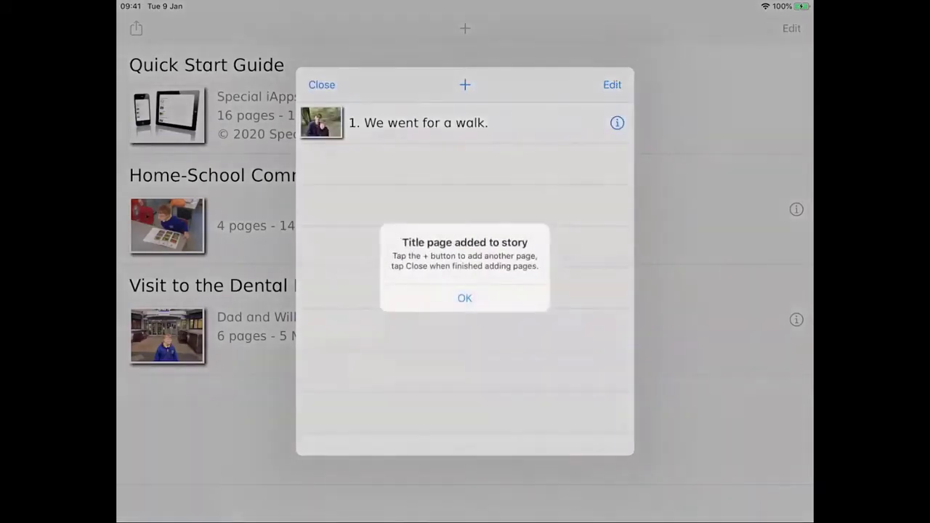
# Give the second page 'We saw some sheep.' the photo of sheep in a field.
pyautogui.click(465, 298)
pyautogui.write('We saw some sheep.')
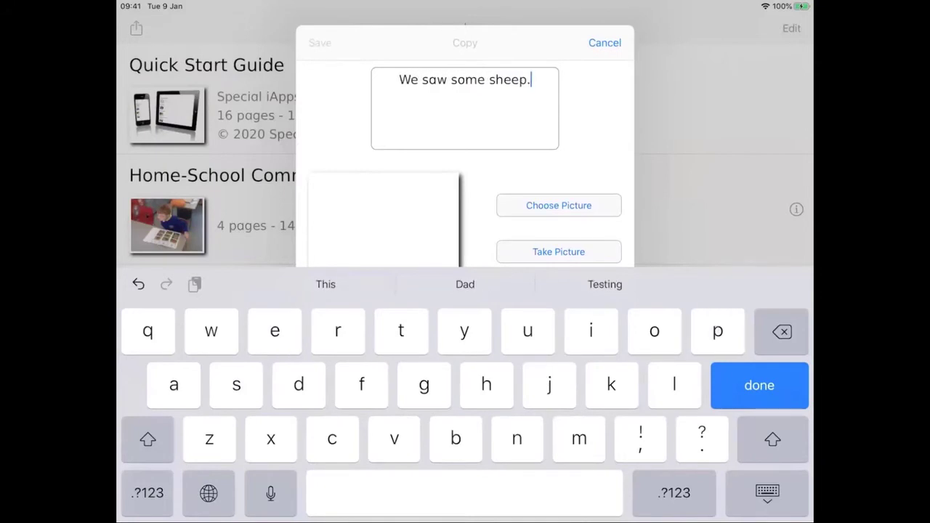
pyautogui.click(559, 205)
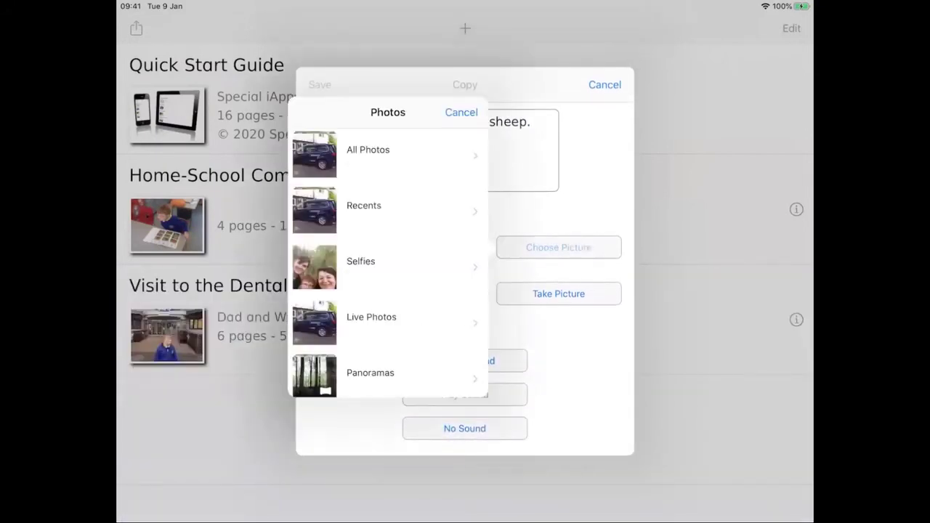
pyautogui.click(368, 150)
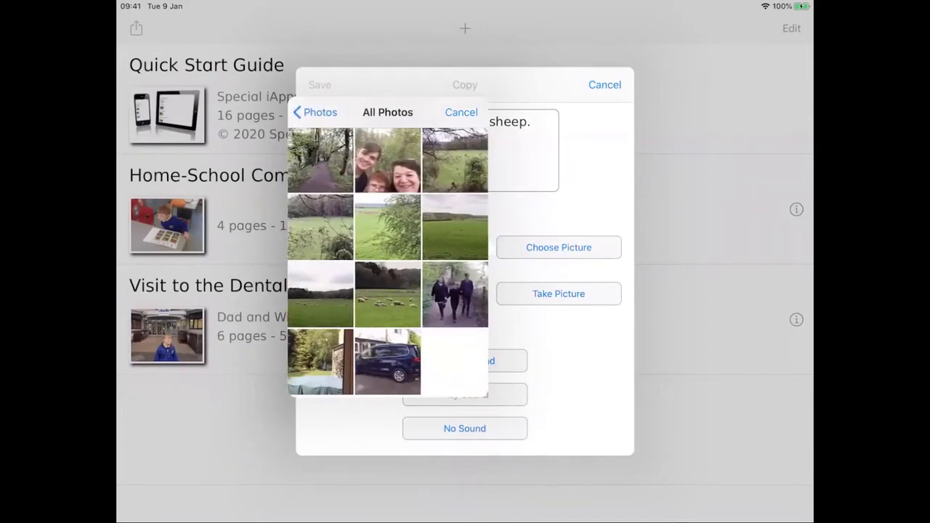
pyautogui.click(387, 294)
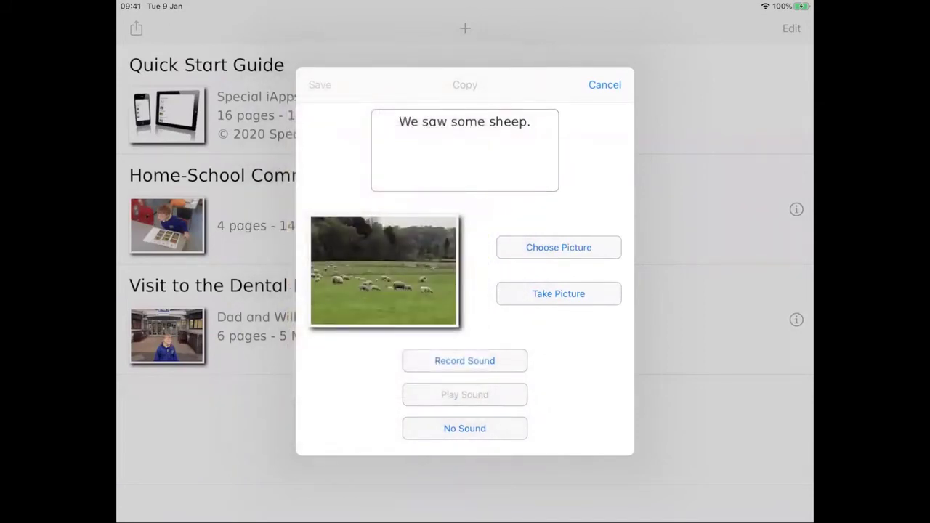
# Record a sound for the sheep page and close the walk story's page list.
pyautogui.click(465, 360)
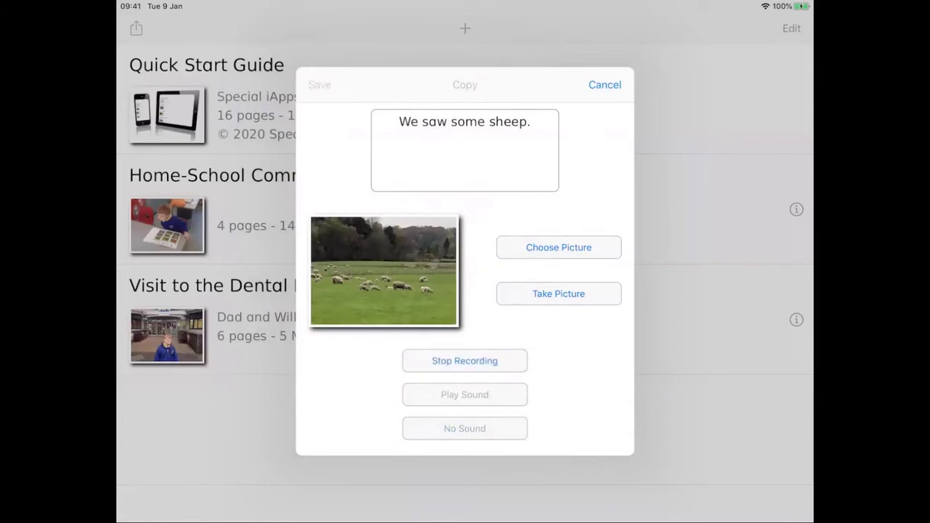
pyautogui.click(465, 361)
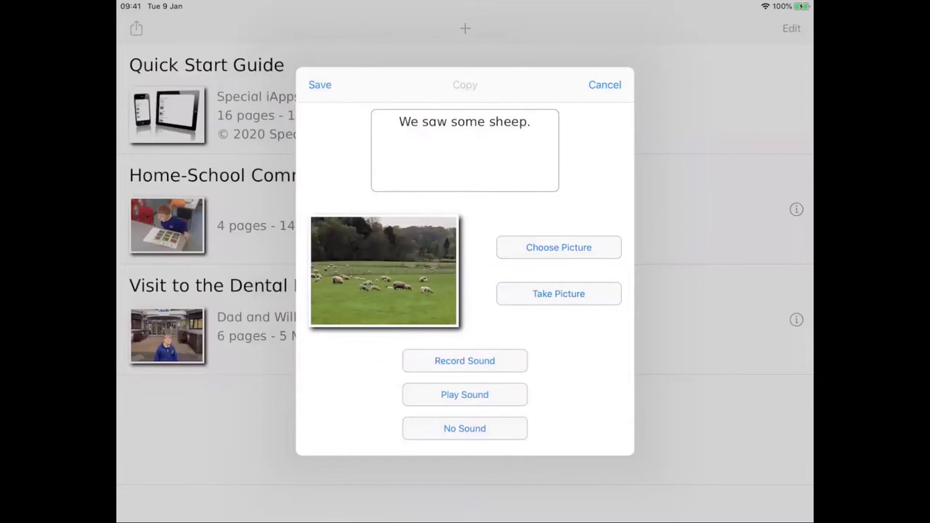
pyautogui.click(320, 85)
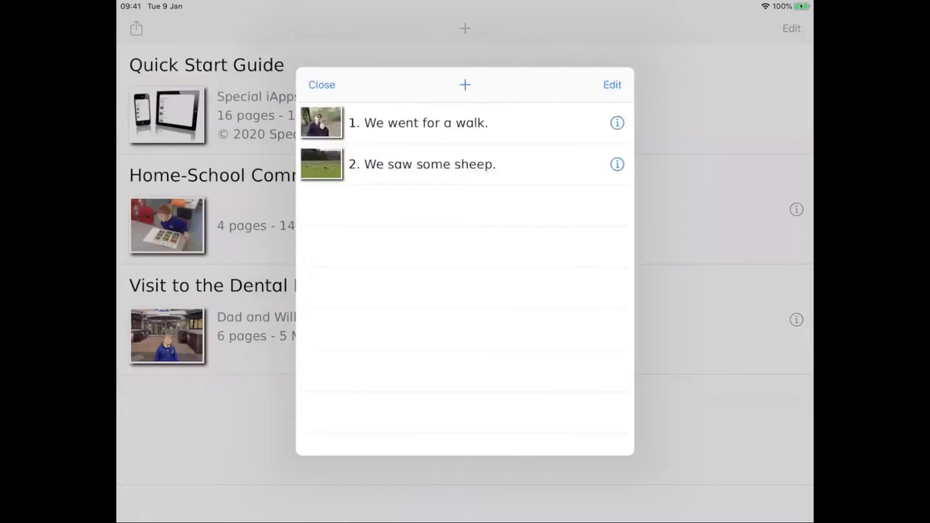
pyautogui.click(321, 85)
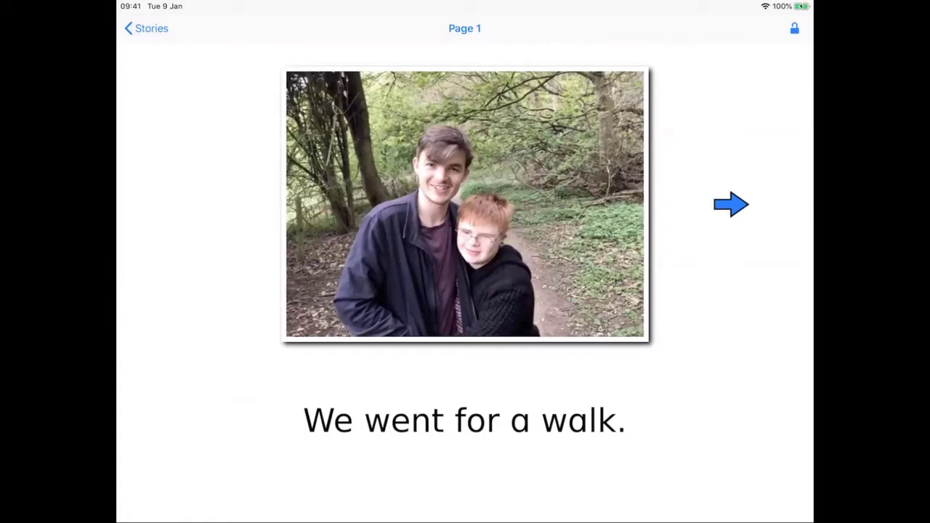
# Play the walk story from 'We went for a walk.' to the sheep page, then leave it.
pyautogui.click(732, 203)
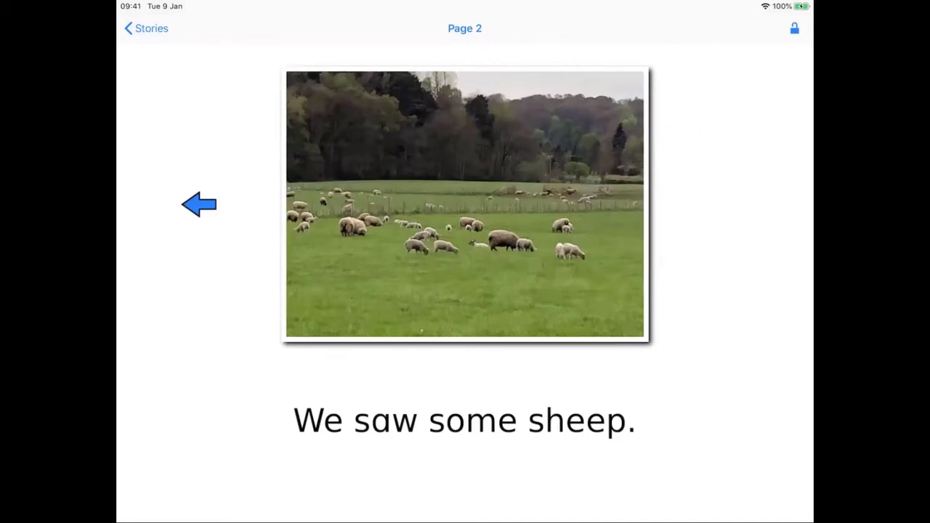
pyautogui.click(145, 29)
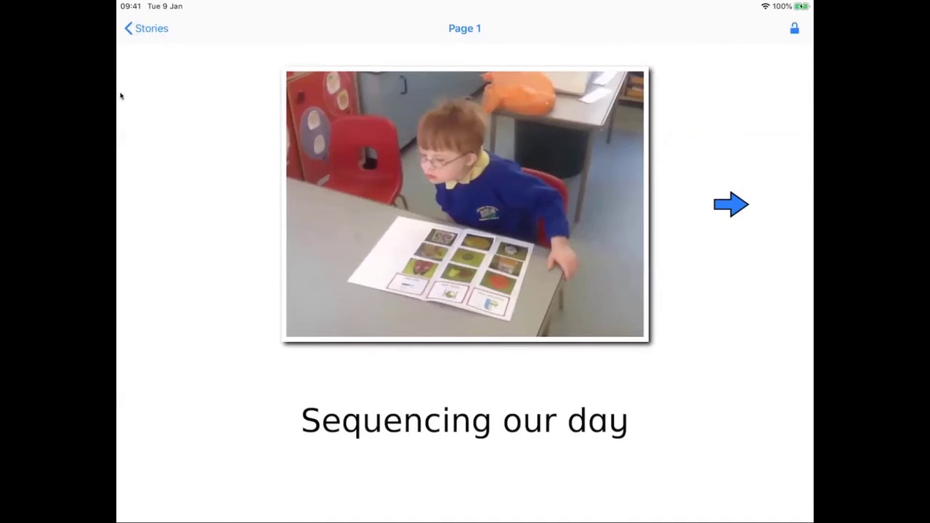
# Page through 'Sequencing our day' past breakfast to Bed time, then return to Stories.
pyautogui.click(733, 204)
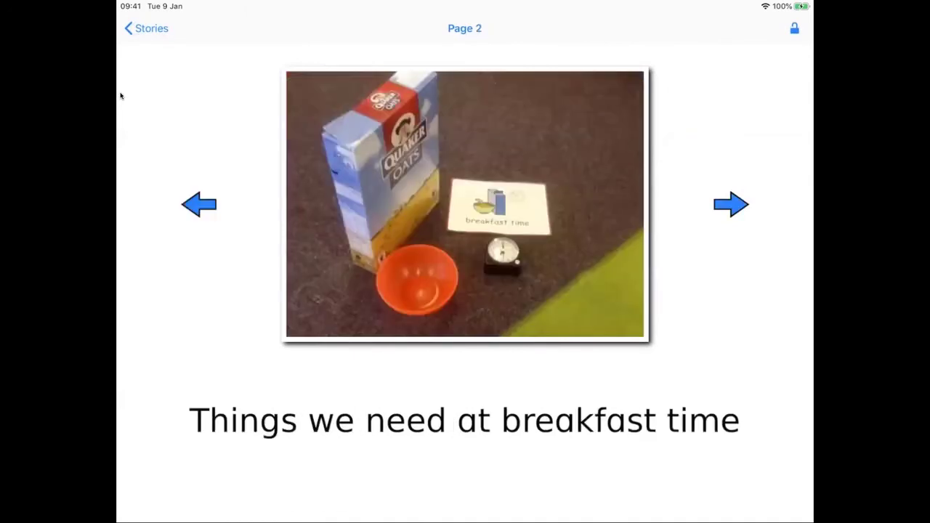
pyautogui.click(733, 204)
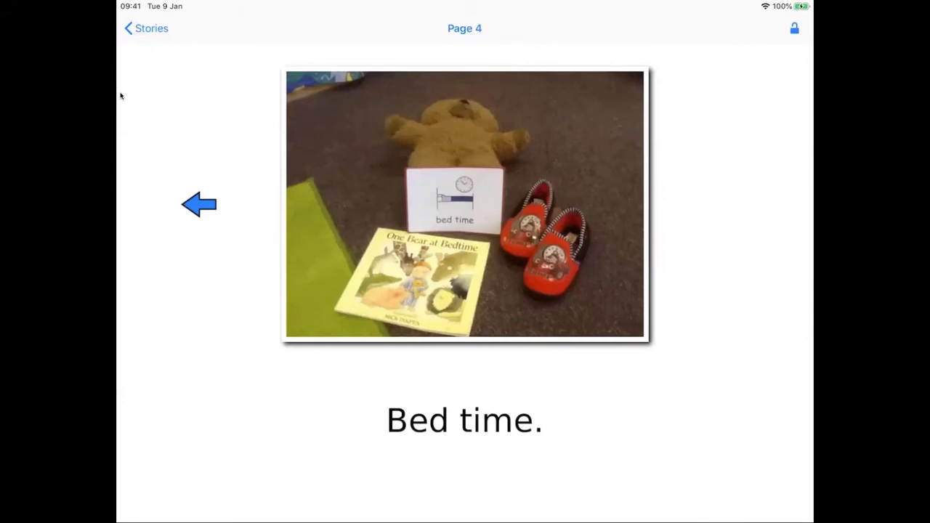
pyautogui.click(145, 29)
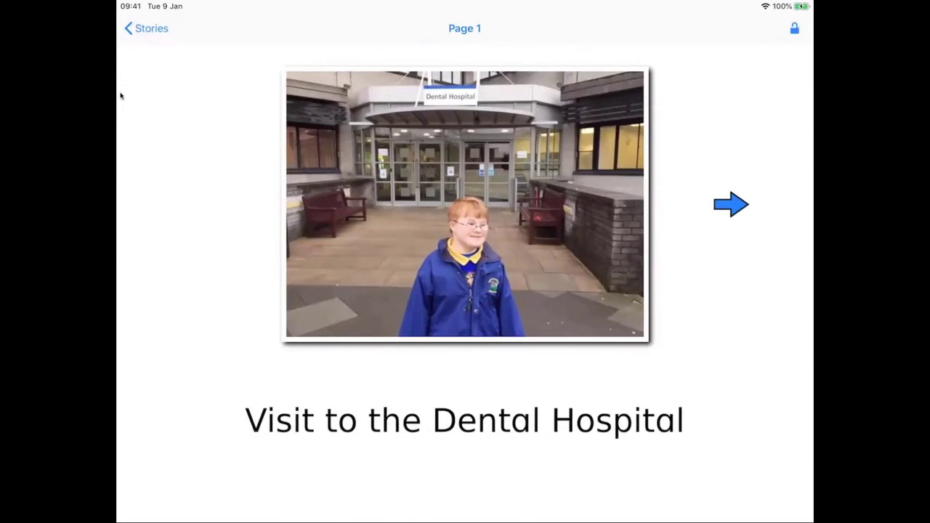
# Read 'Visit to the Dental Hospital' through the mirror, X-ray chair and X-ray pages to page 5.
pyautogui.click(732, 204)
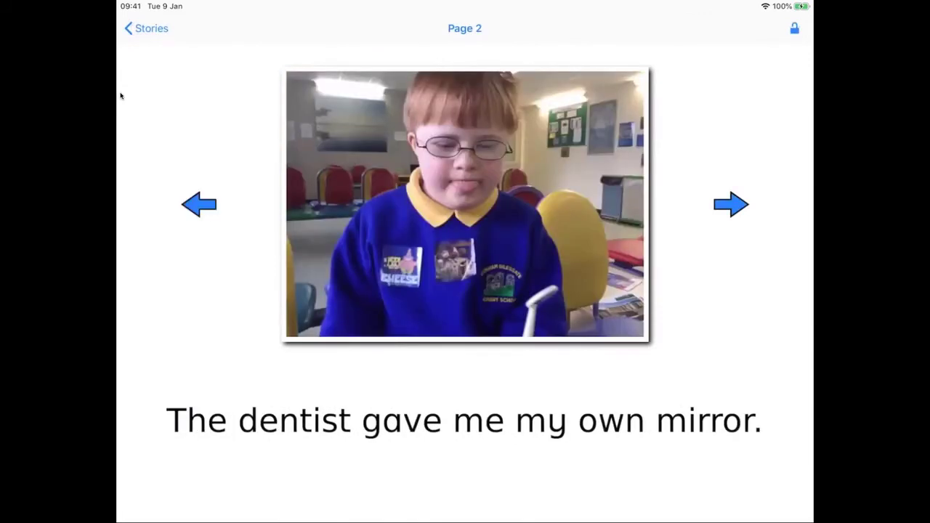
pyautogui.click(733, 204)
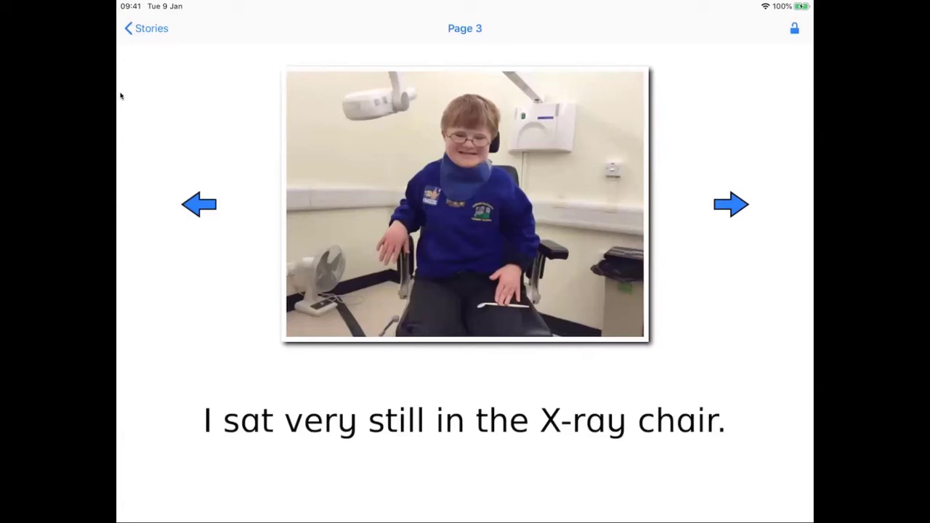
pyautogui.click(731, 204)
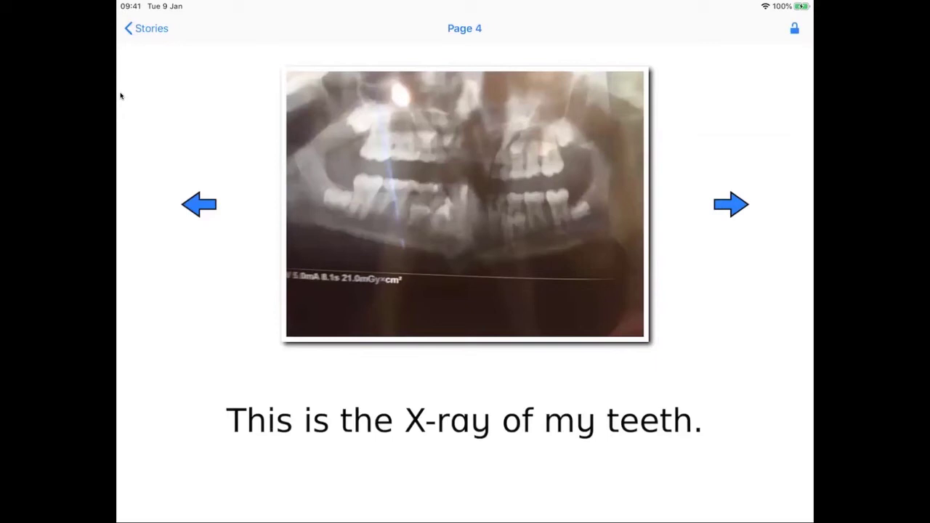
pyautogui.click(731, 204)
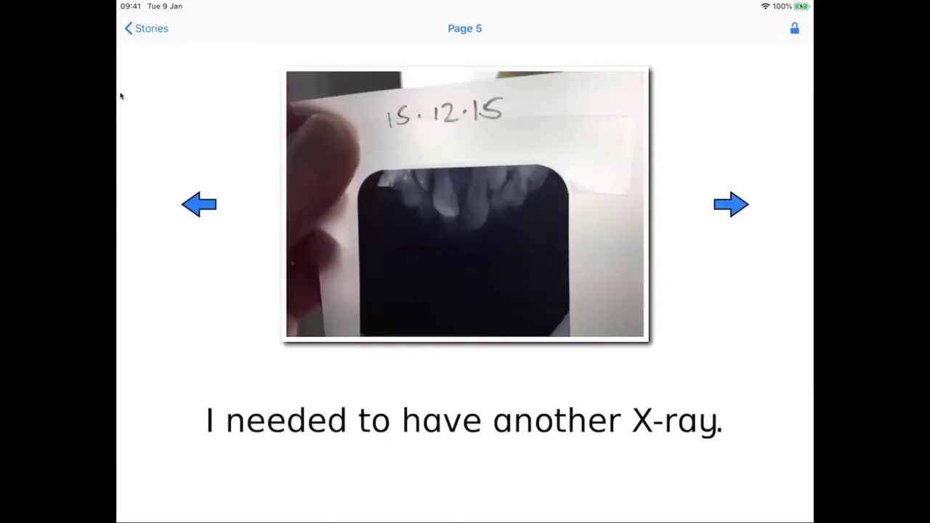
pyautogui.click(731, 203)
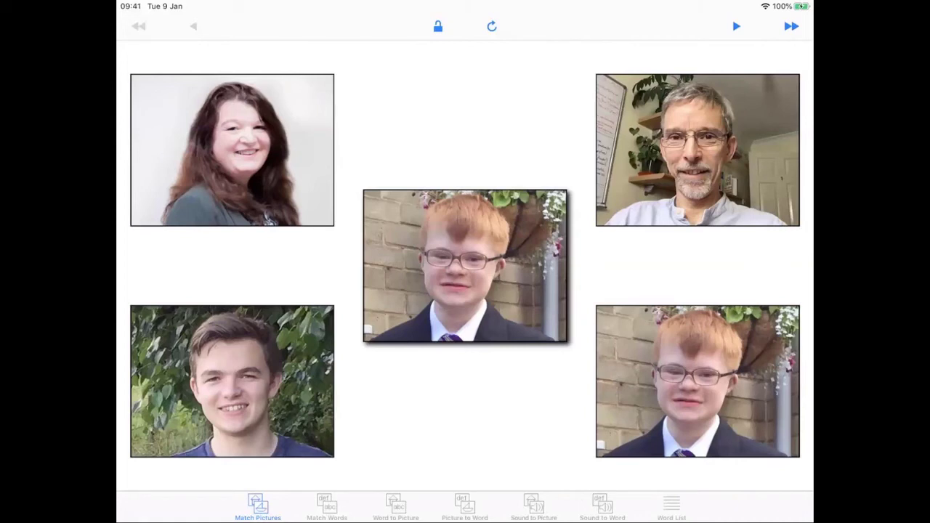
# Export the family word list from Special Words in Special Stories format.
pyautogui.click(672, 506)
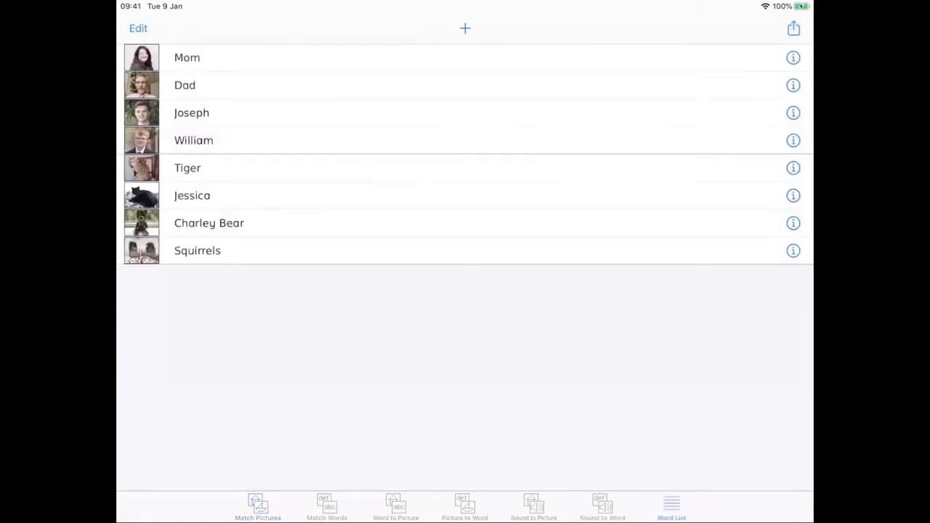
pyautogui.click(794, 28)
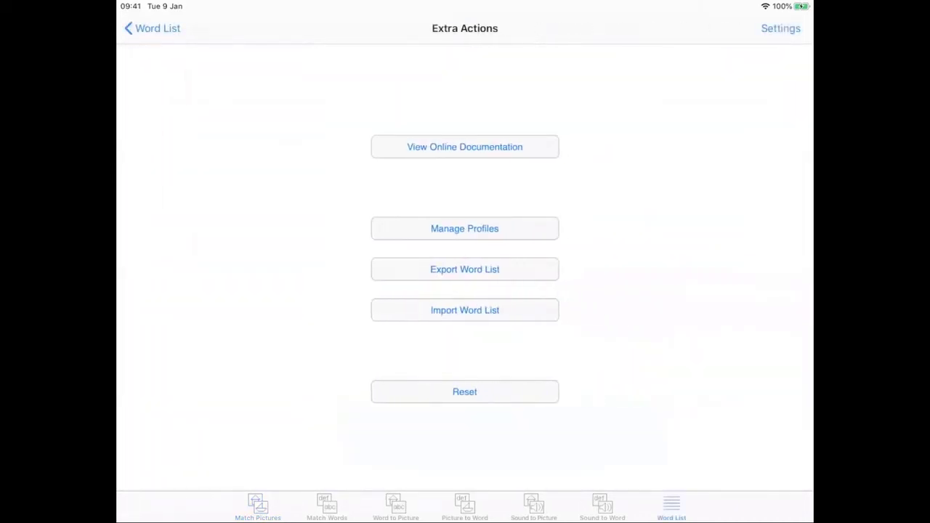
pyautogui.click(465, 269)
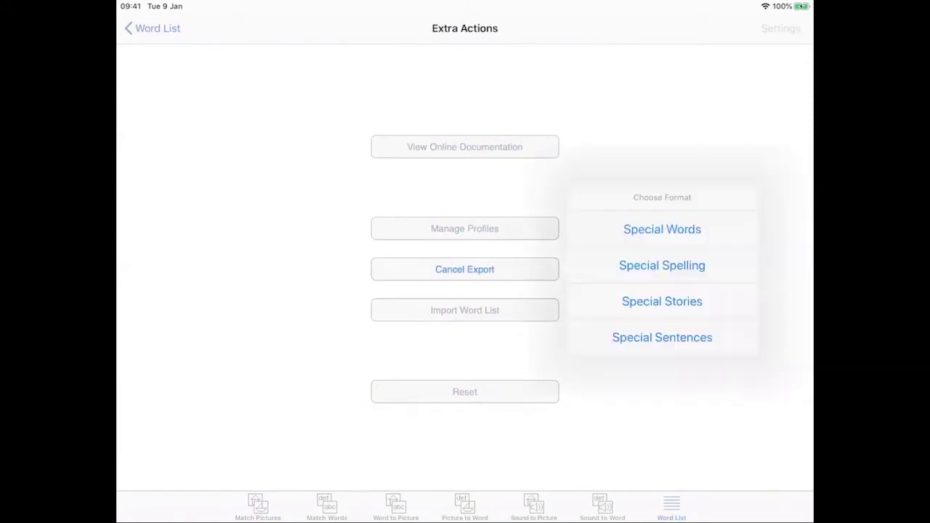
pyautogui.click(661, 301)
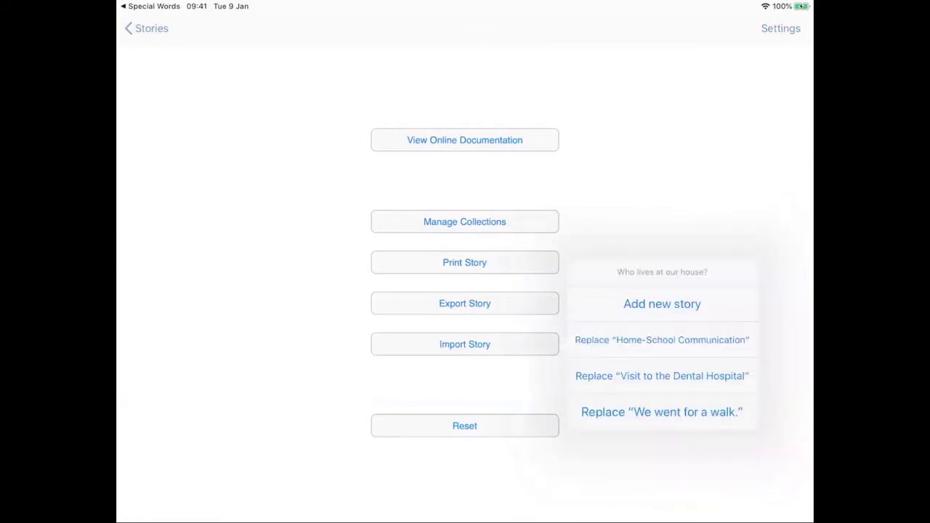
# Add 'Who lives at our house?' as a new story and page through Dad, Joseph and the cat.
pyautogui.click(145, 28)
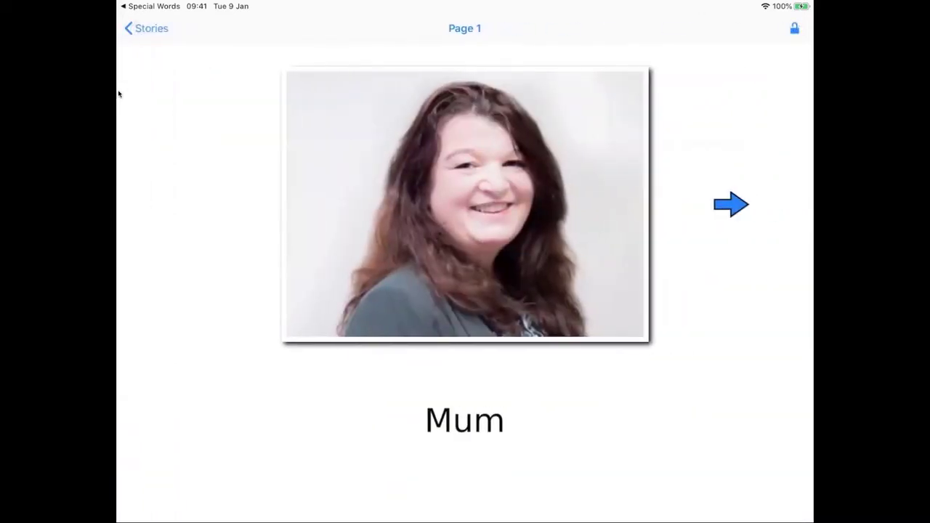
pyautogui.click(732, 204)
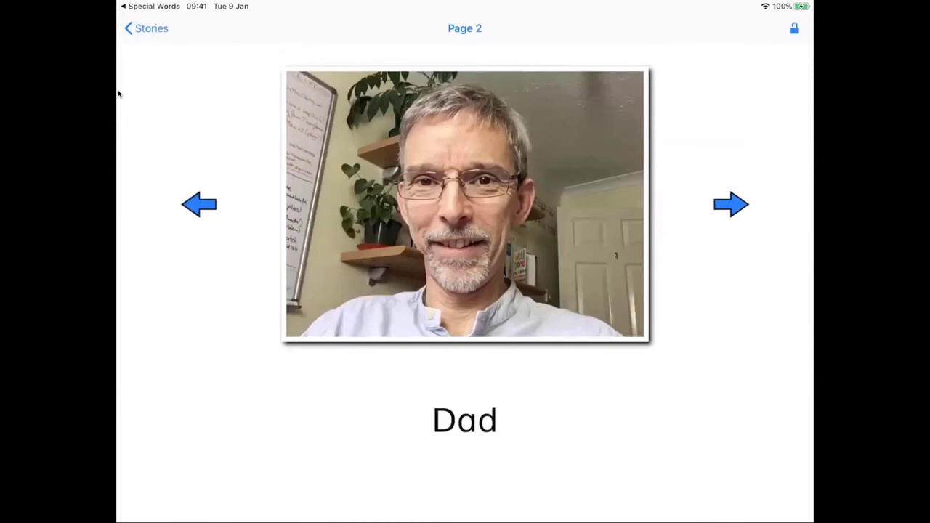
pyautogui.click(731, 203)
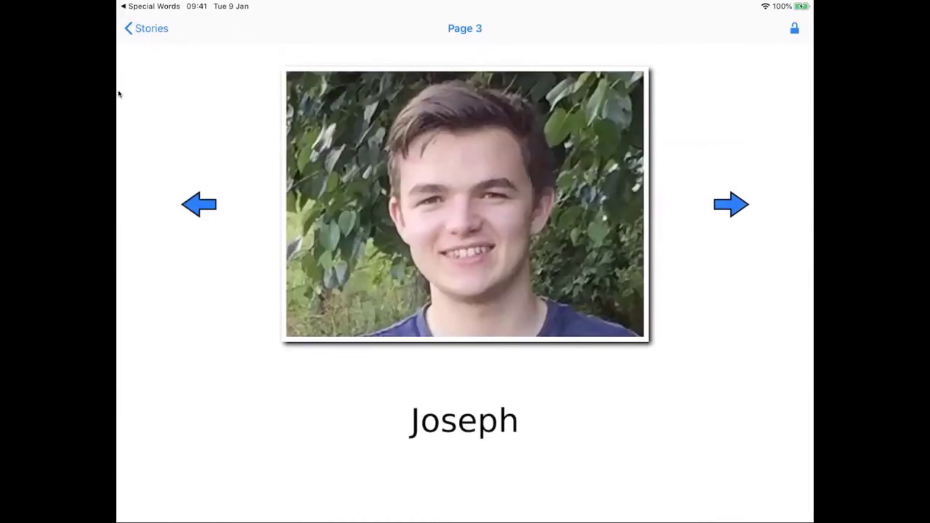
pyautogui.click(731, 204)
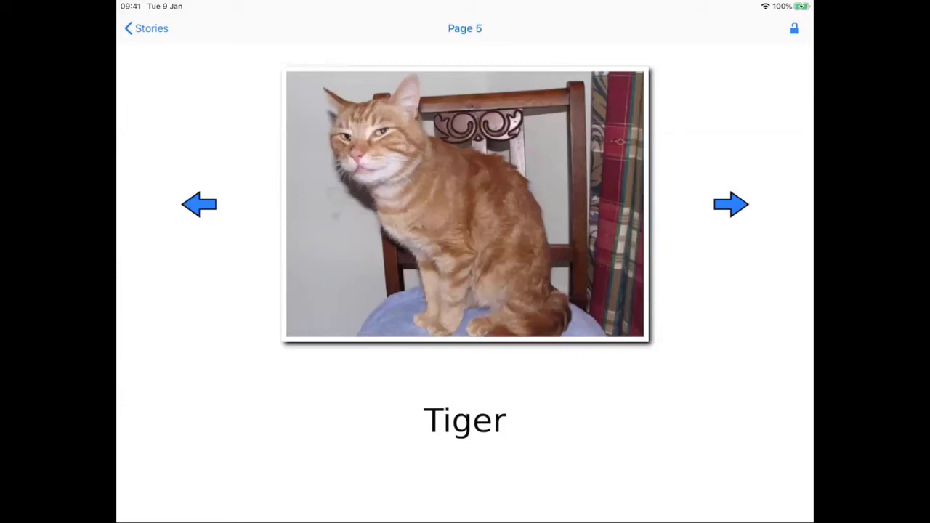
pyautogui.click(146, 28)
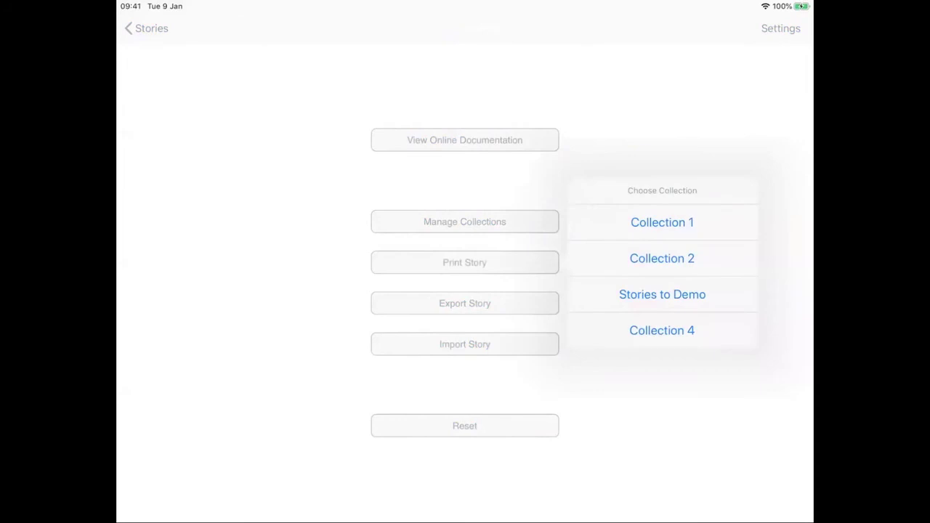
# Print 'Who lives at our house?' from the Stories to Demo collection.
pyautogui.click(466, 261)
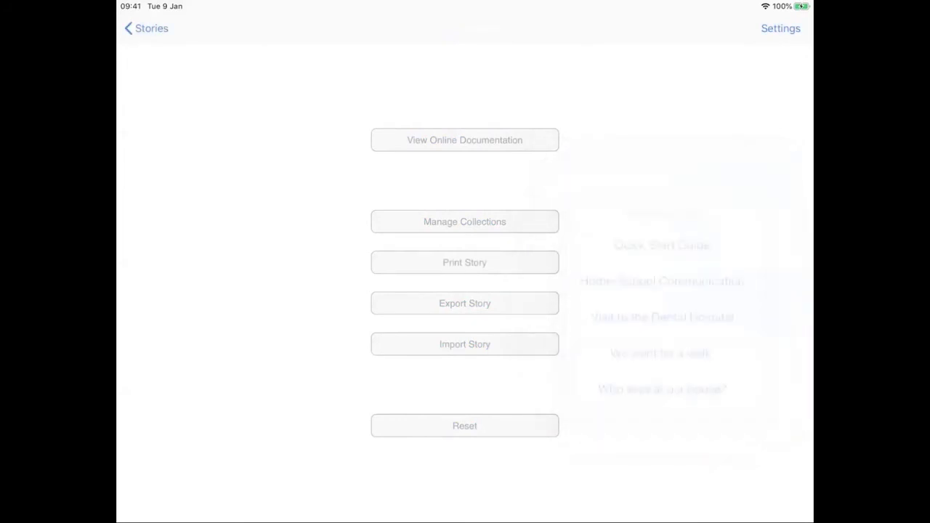
pyautogui.click(465, 261)
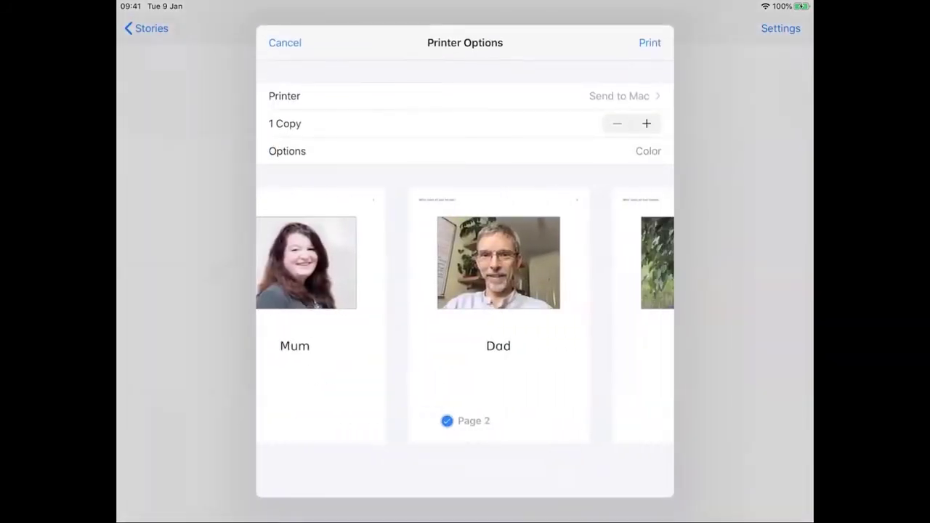
pyautogui.click(285, 42)
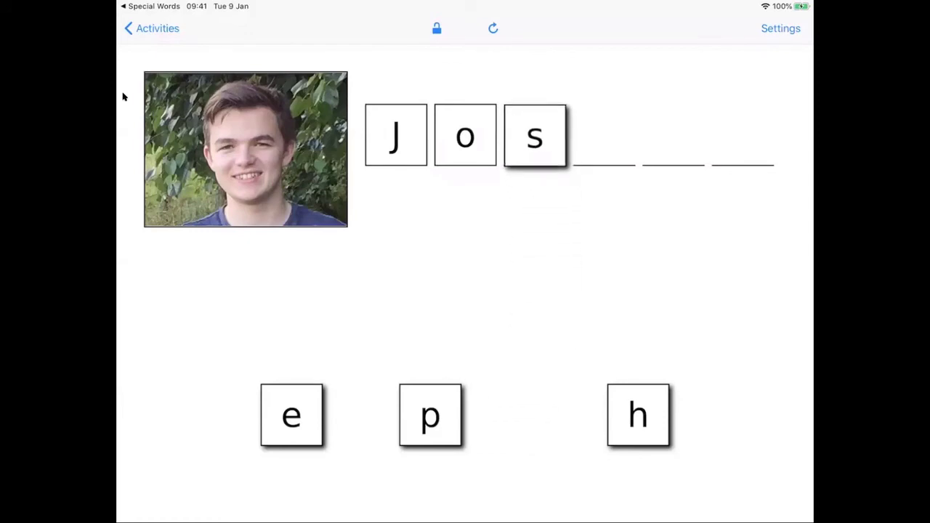
# Place the letters e and p to spell Joseph, then go to the next word.
pyautogui.moveTo(291, 415); pyautogui.dragTo(570, 224)
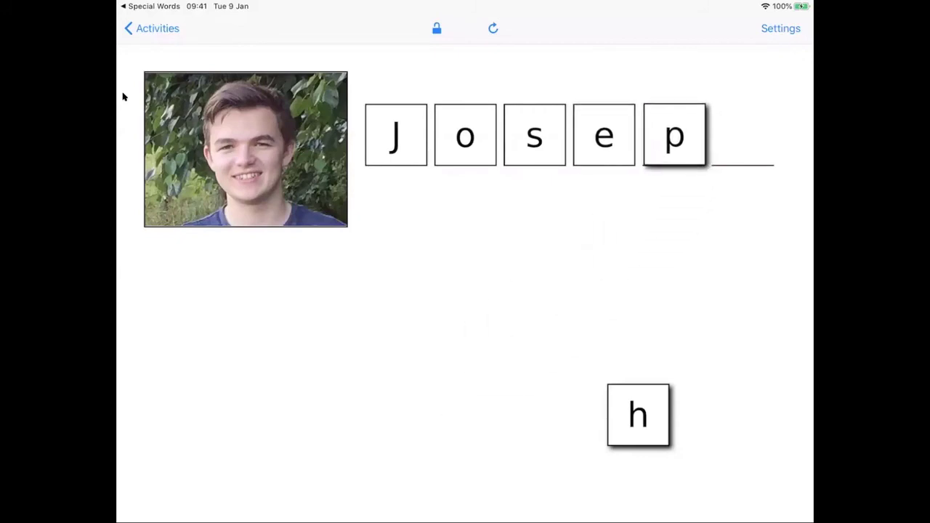
pyautogui.moveTo(637, 415); pyautogui.dragTo(748, 138)
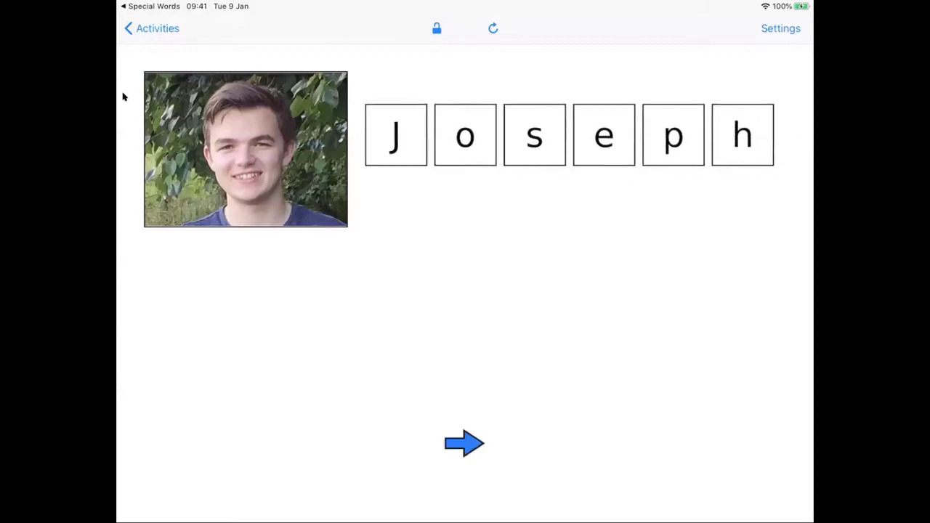
pyautogui.click(464, 442)
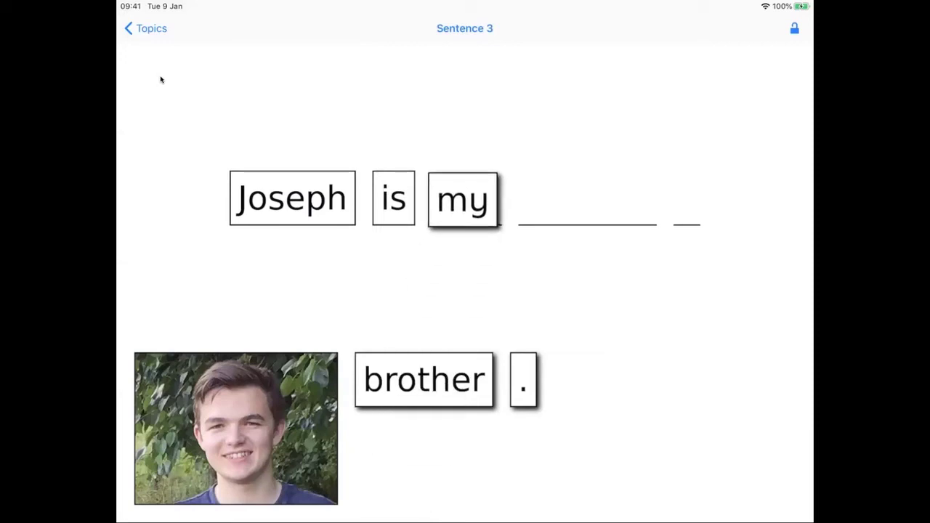
# Build 'Joseph is my brother.' with the word brother and the full stop.
pyautogui.moveTo(425, 378); pyautogui.dragTo(587, 212)
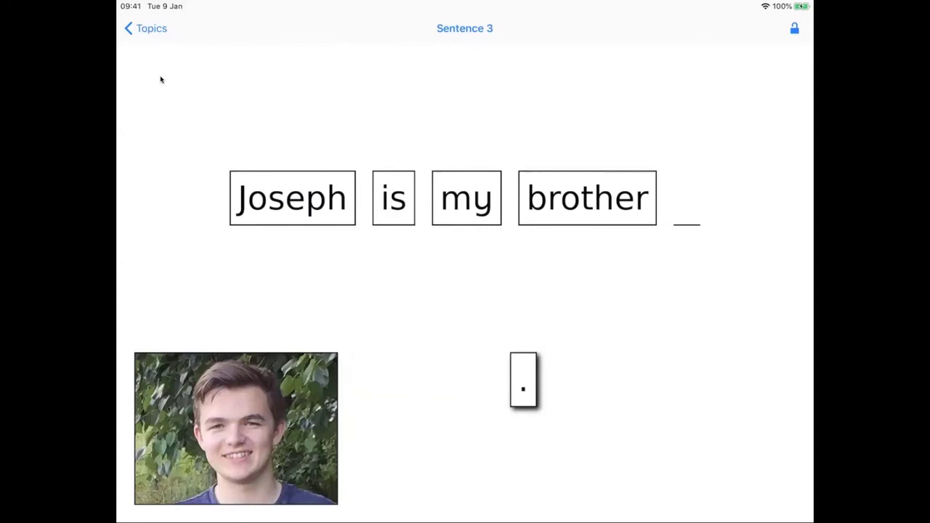
pyautogui.moveTo(523, 380); pyautogui.dragTo(686, 204)
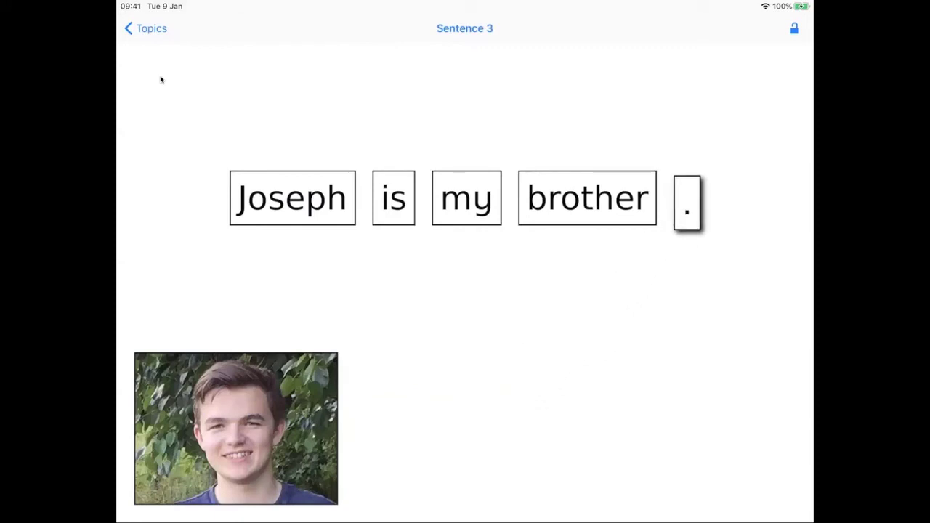